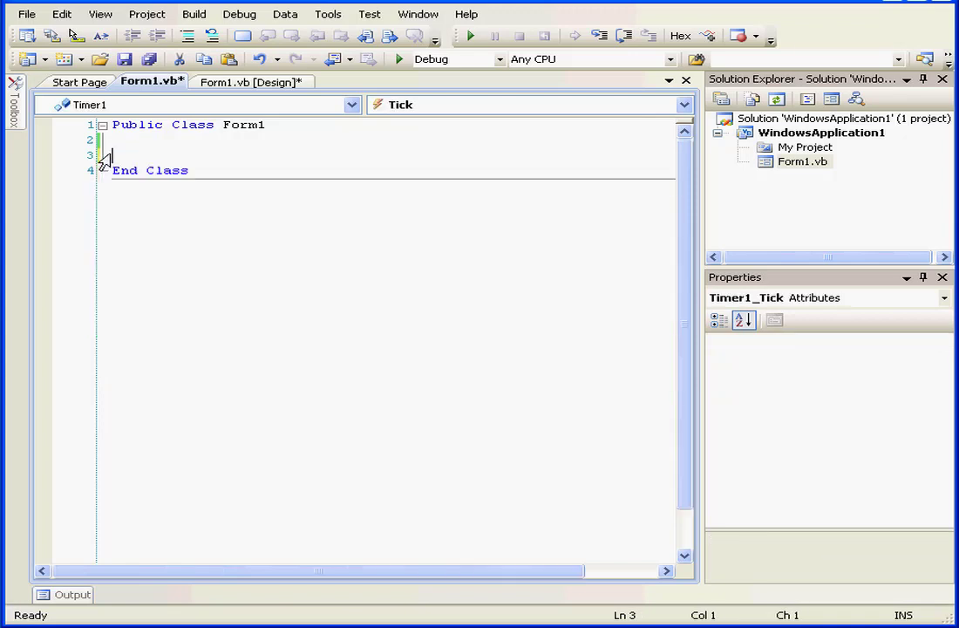
Step: Switch to the Form1.vb [Design] view showing the quiz form's labels, buttons and timer
left_click(248, 81)
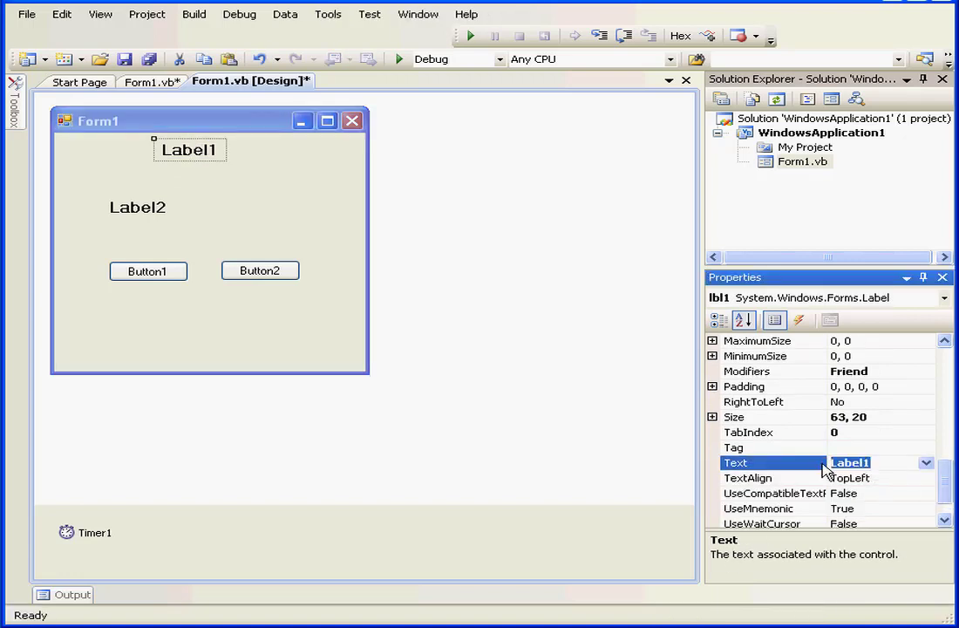
Step: Title Label1 'A Quiz!' and make Label2 bold with the pasted apples question
type("A")
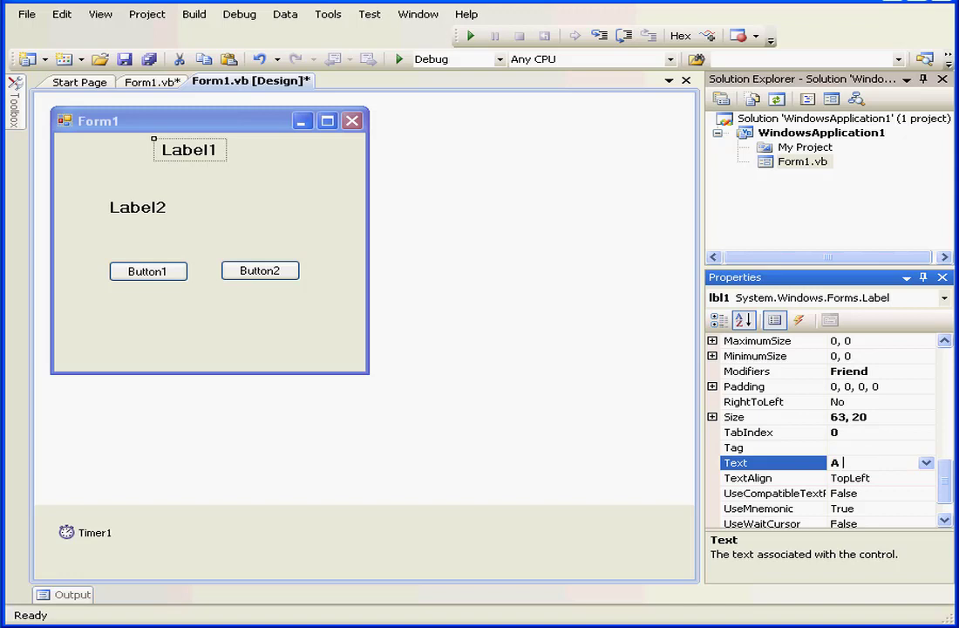
type("Quiz!")
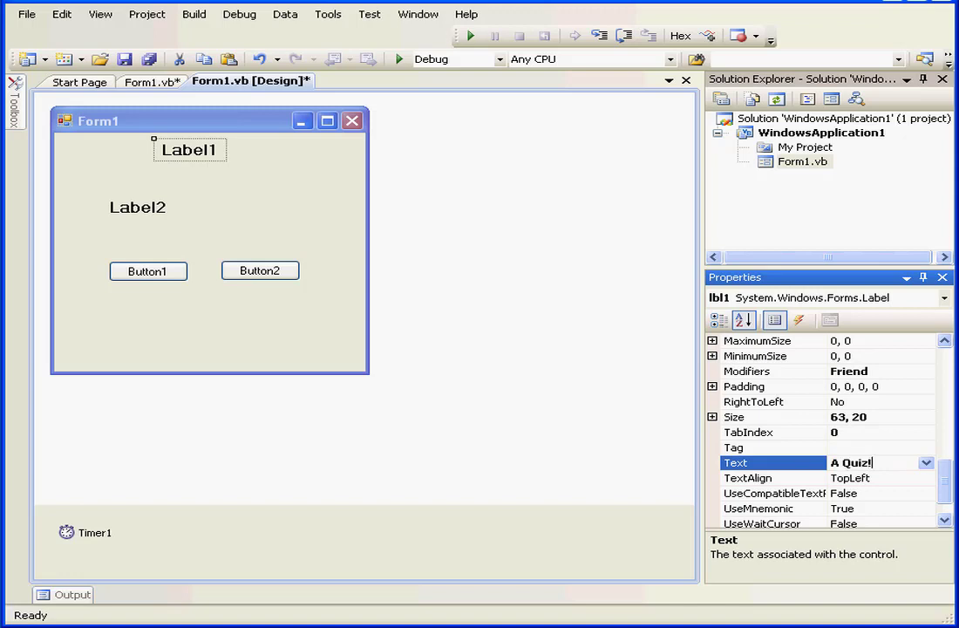
mouse_move(161, 227)
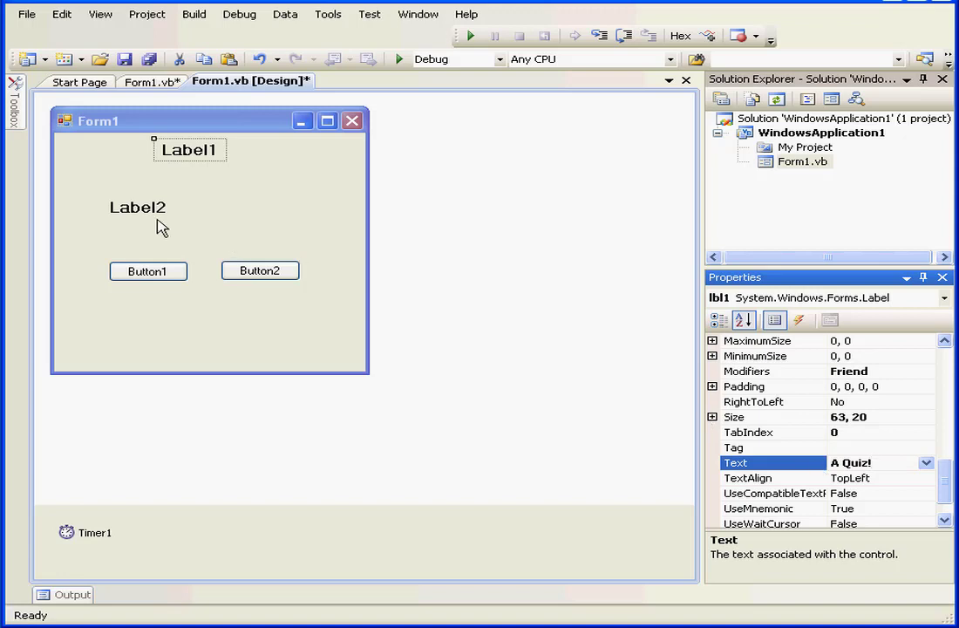
left_click(137, 208)
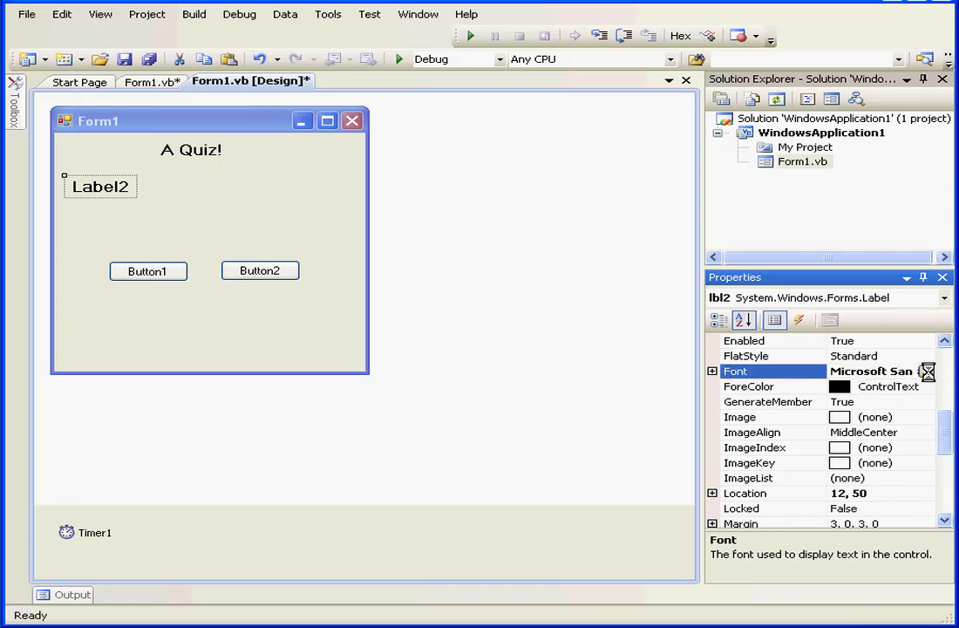
left_click(928, 370)
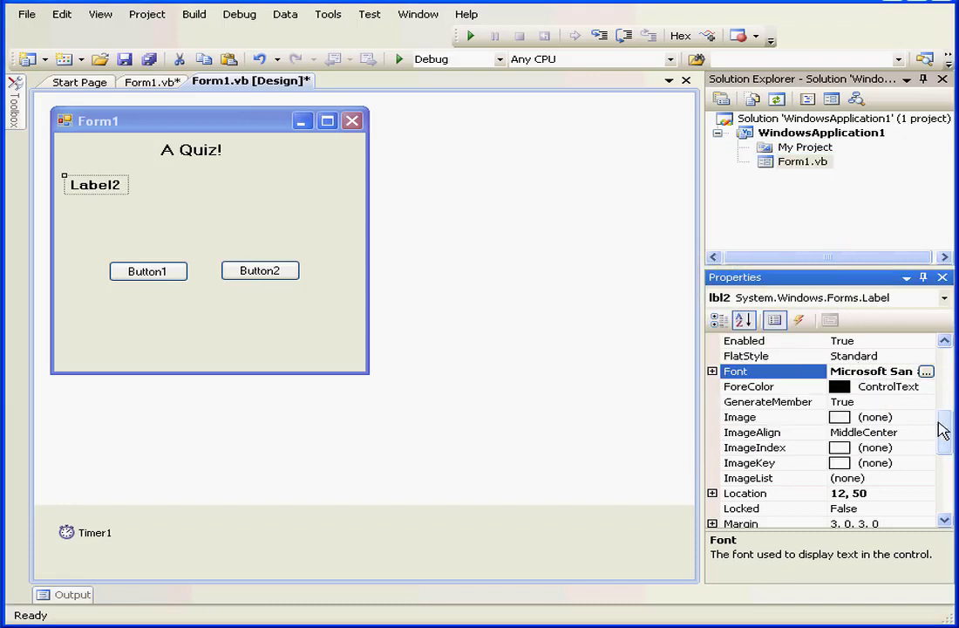
scroll("down", 3)
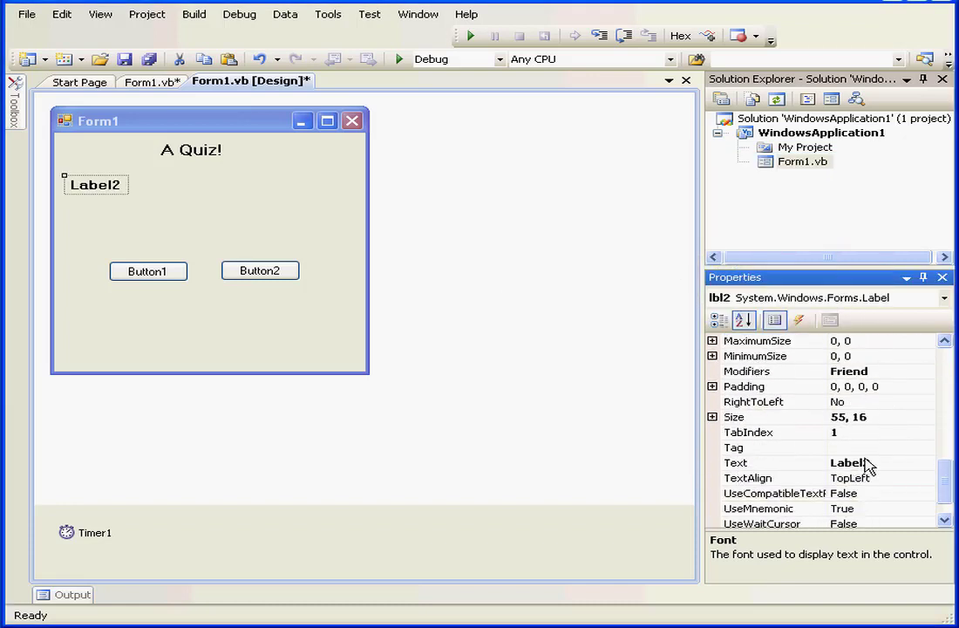
right_click(850, 462)
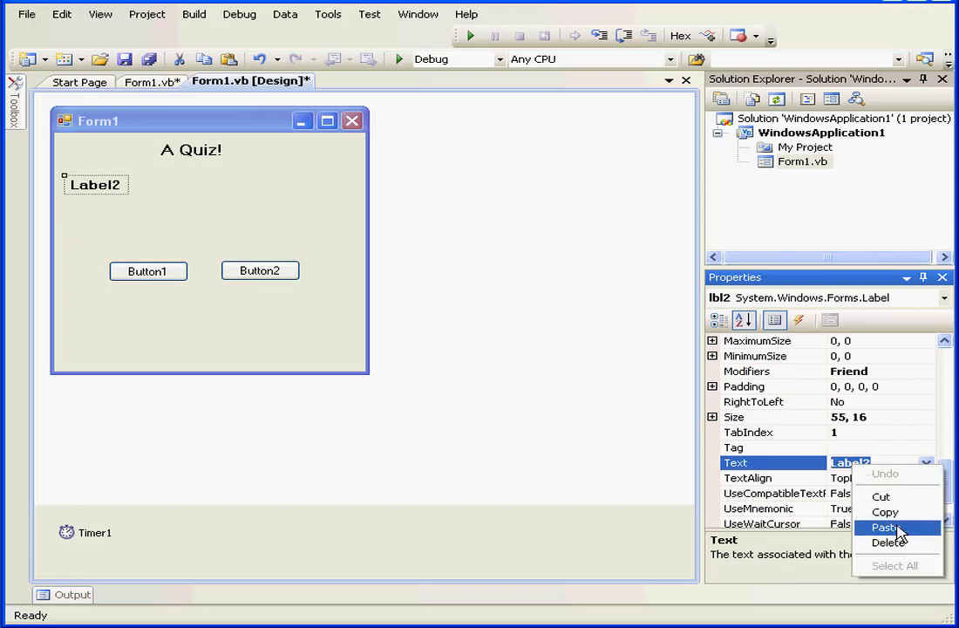
left_click(886, 527)
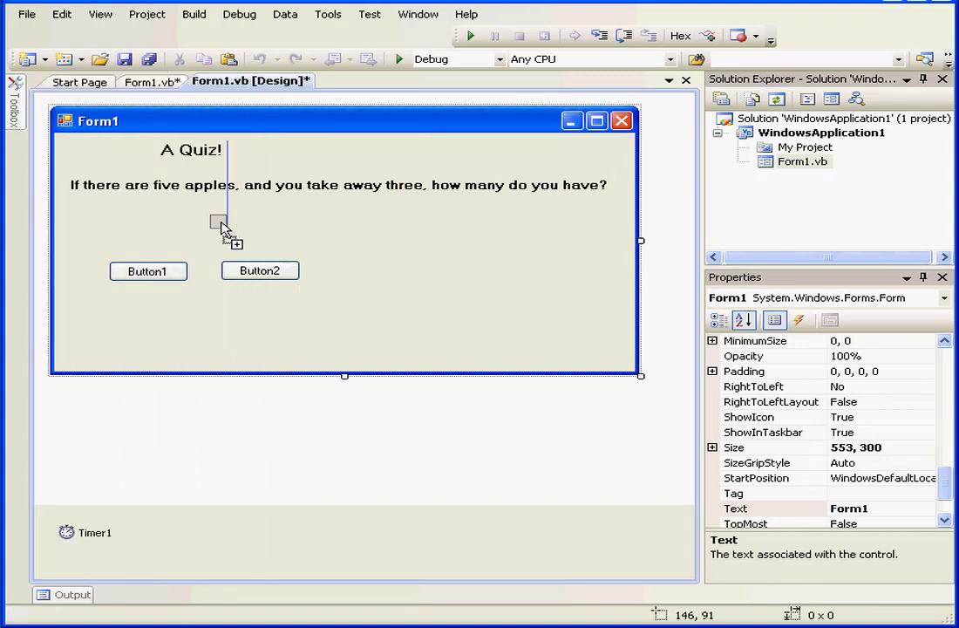
Step: Add a TextBox below the apples question and name it txt1
left_click_drag(218, 222, 318, 240)
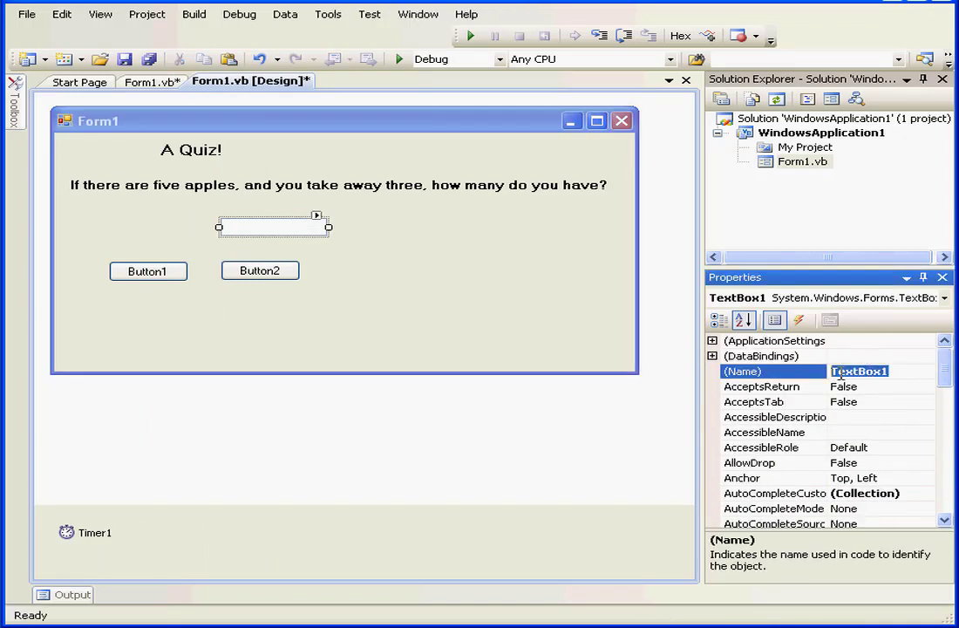
type("txt1")
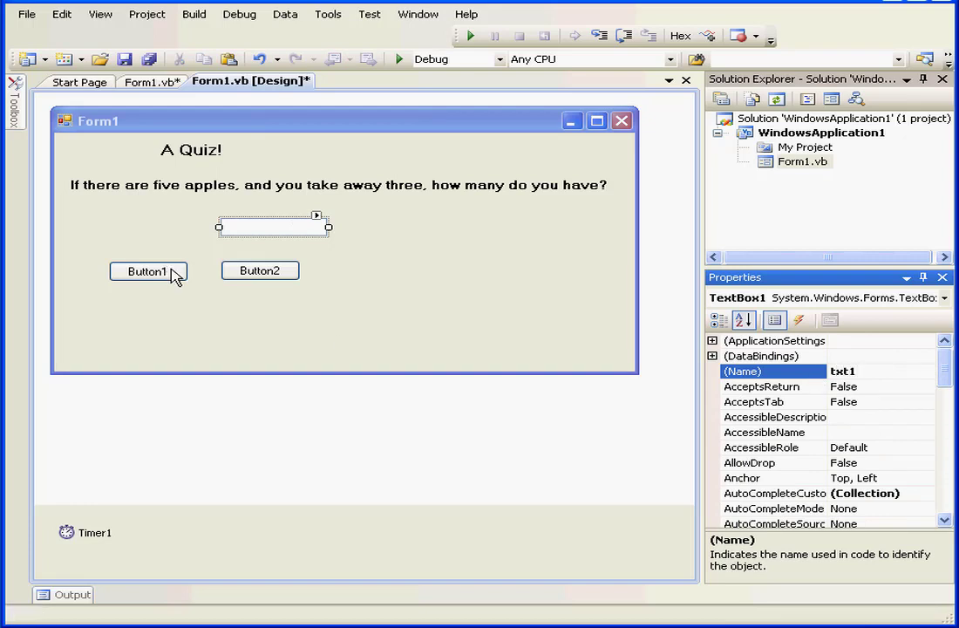
Step: Name the first button btnNext and set its text to 'Next >>'
left_click(147, 270)
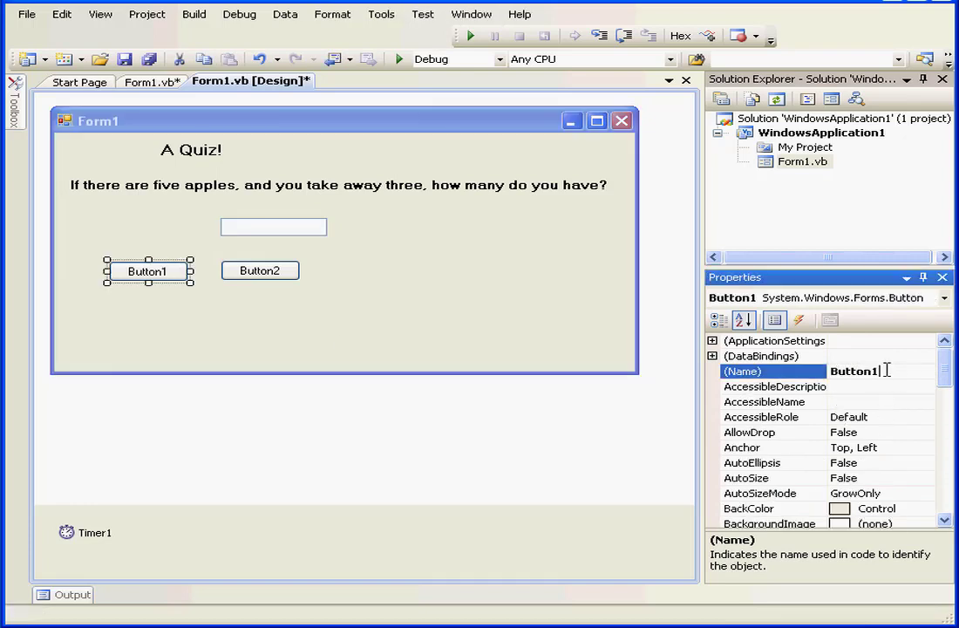
type("b")
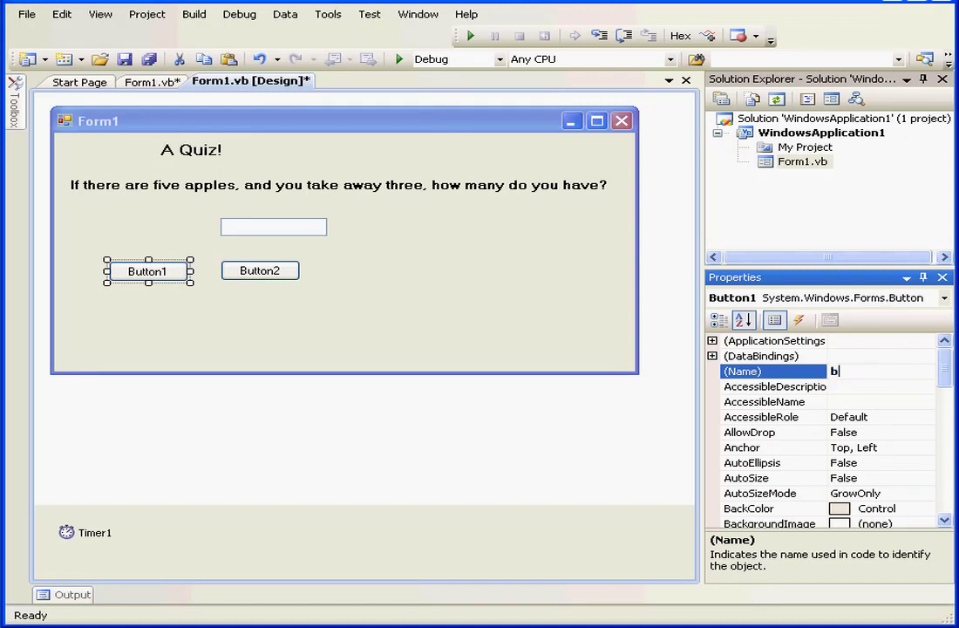
type("tnN")
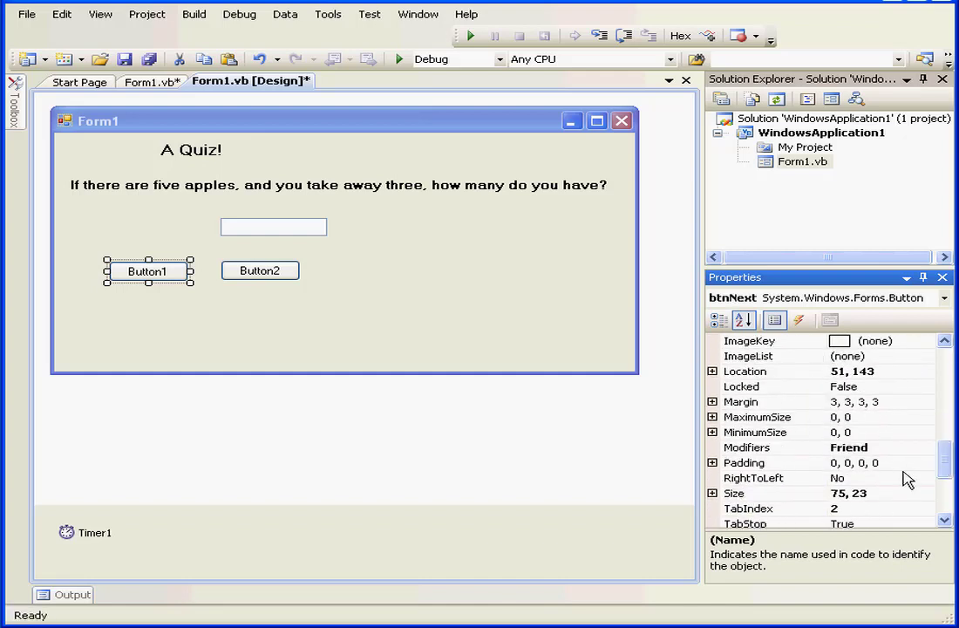
left_click(735, 447)
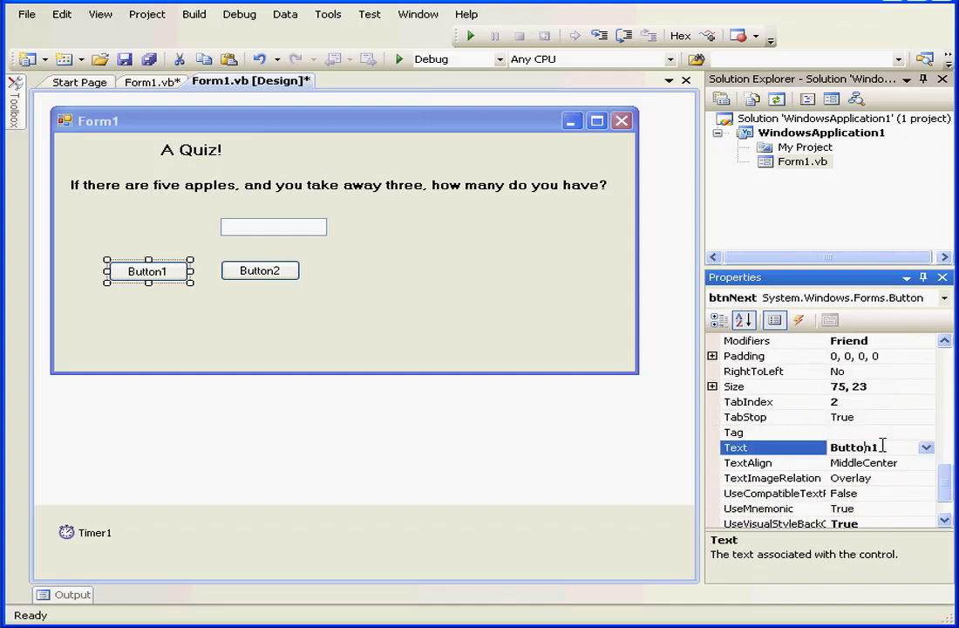
type("N")
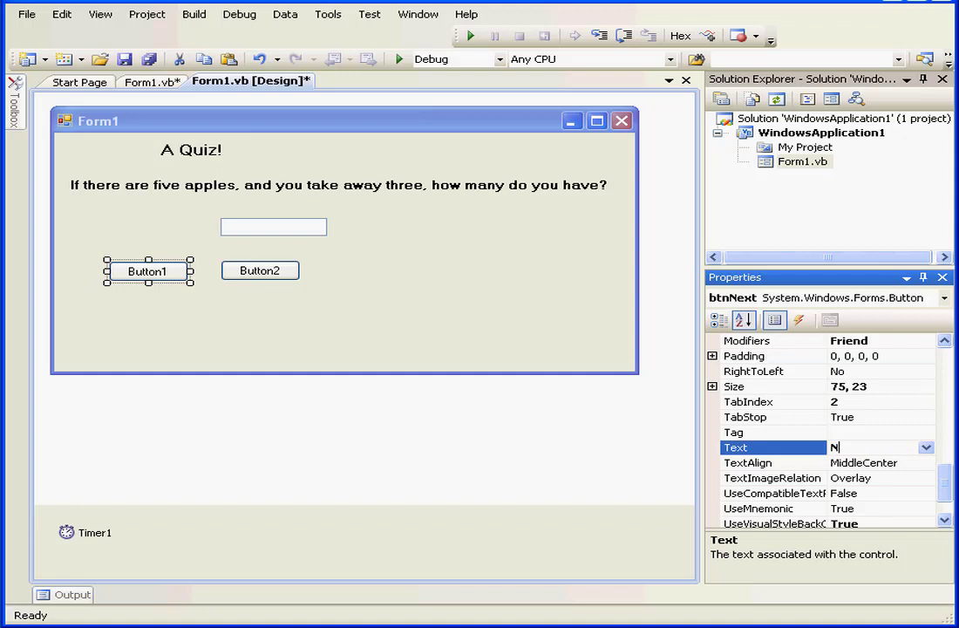
type("ext >>")
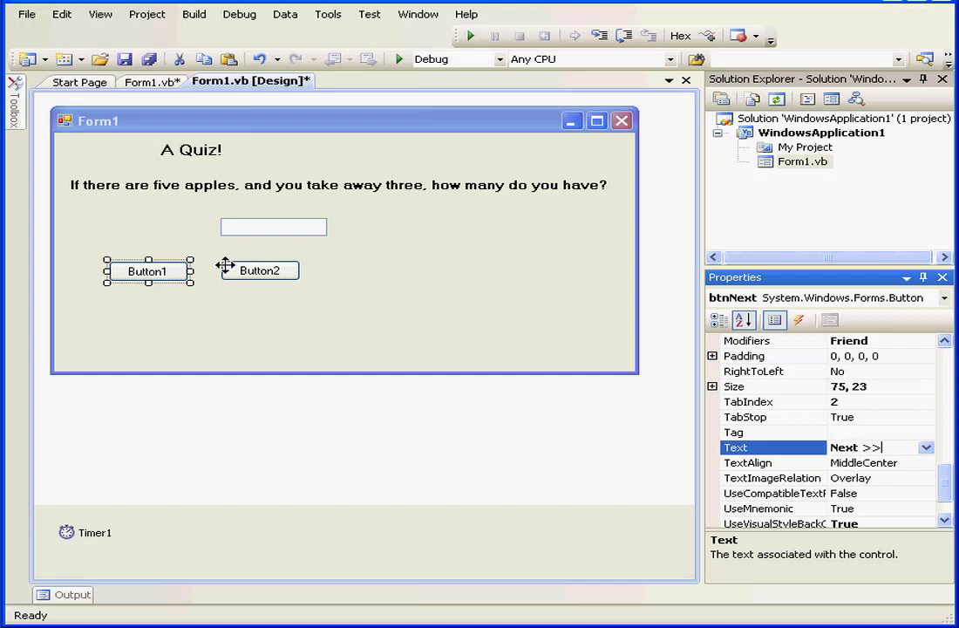
Step: Move the second button to the right and caption it 'Reset'
left_click_drag(259, 271, 459, 271)
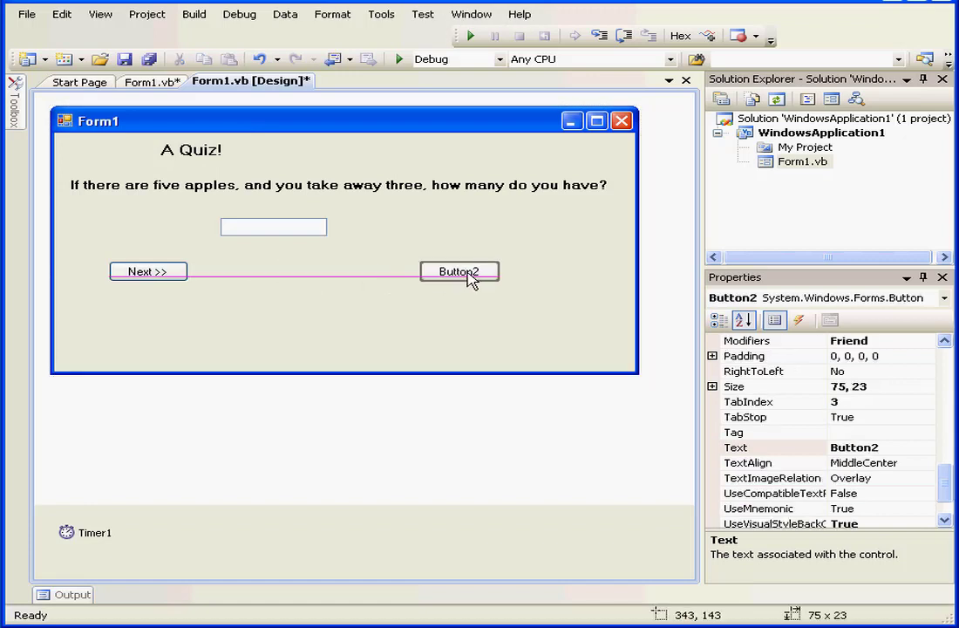
left_click(460, 271)
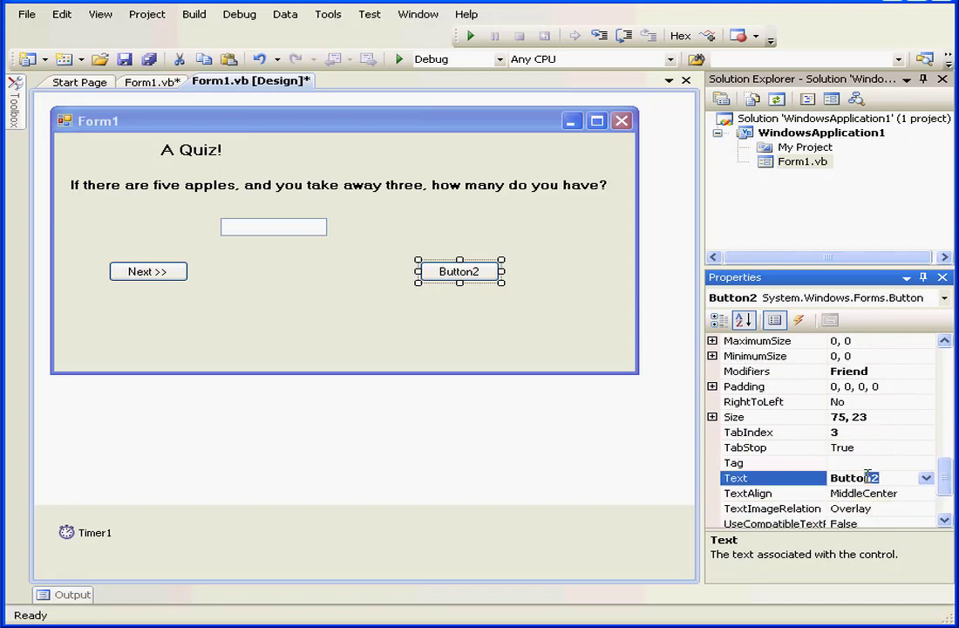
type("Reset")
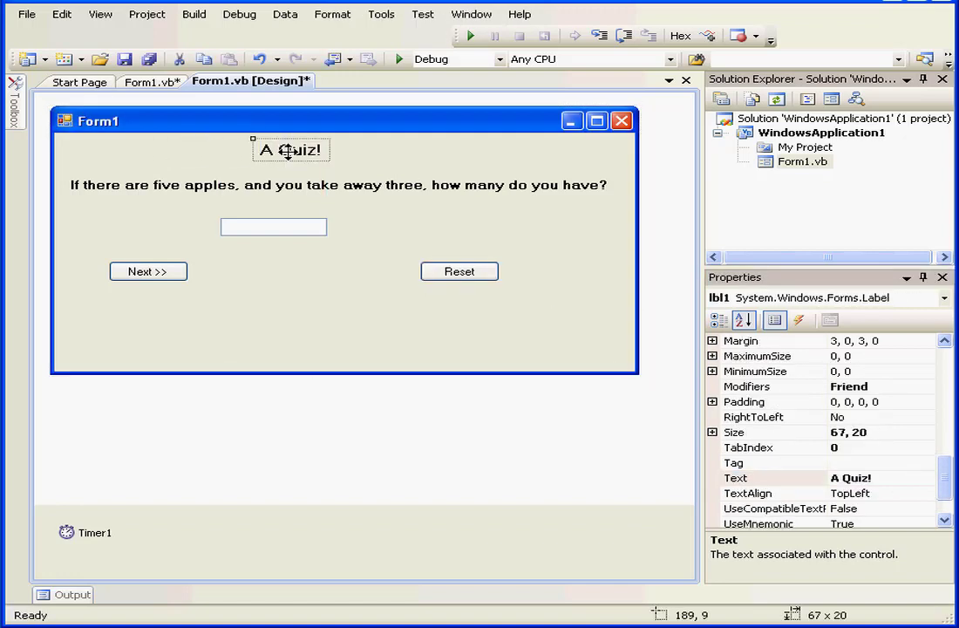
Step: Change Timer1's Interval property from 10000 to 5000
left_click(87, 532)
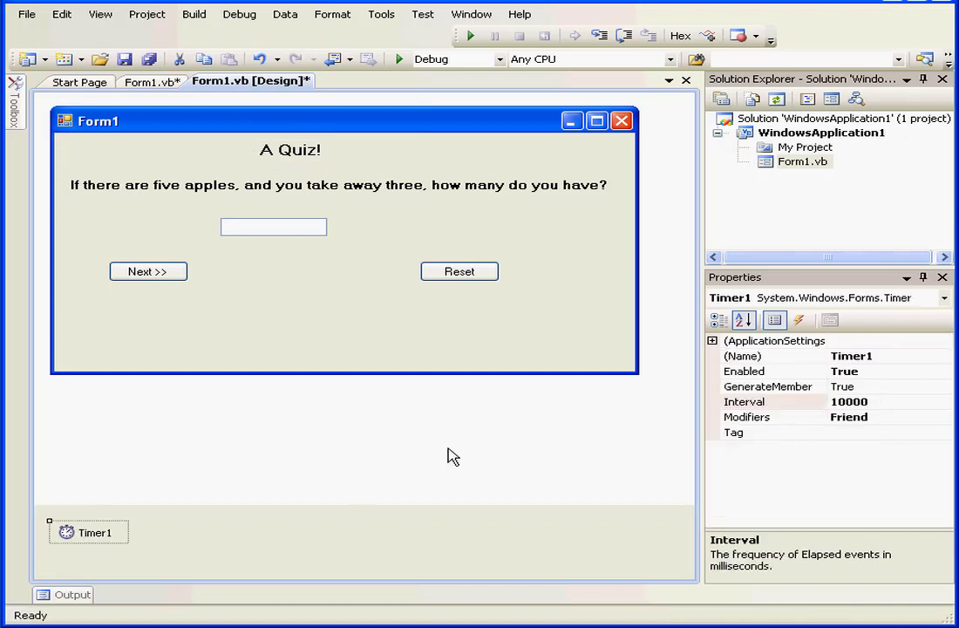
left_click(744, 401)
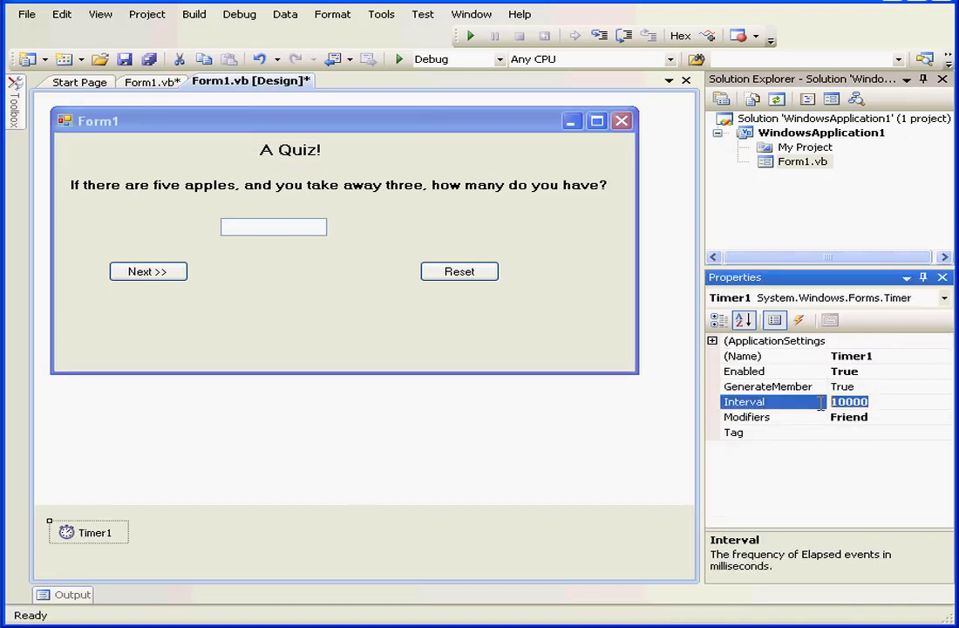
type("5")
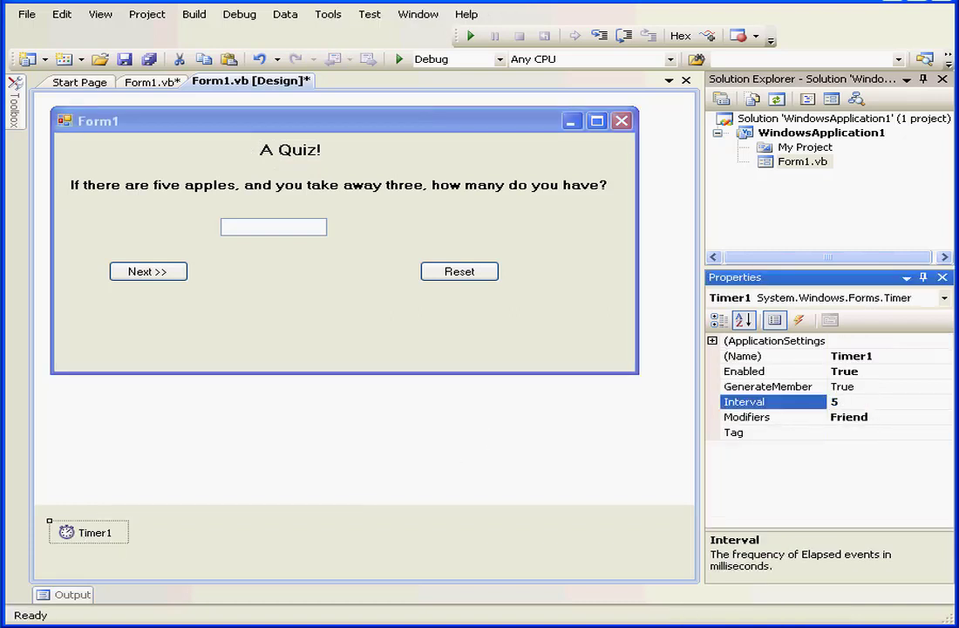
type("000")
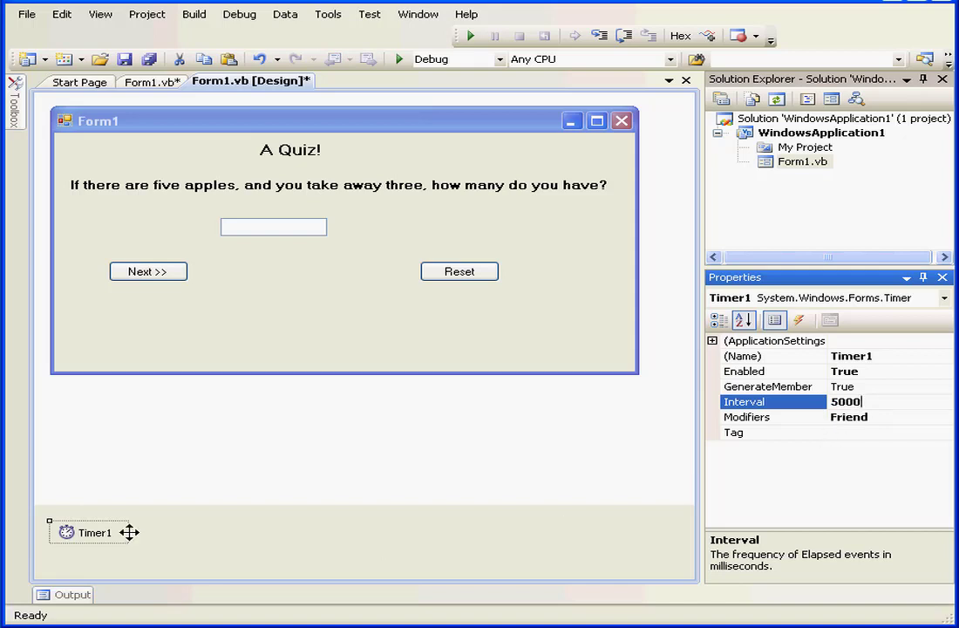
Step: Create the Timer1_Tick handler containing MsgBox("You're out of Time!")
double_click(88, 532)
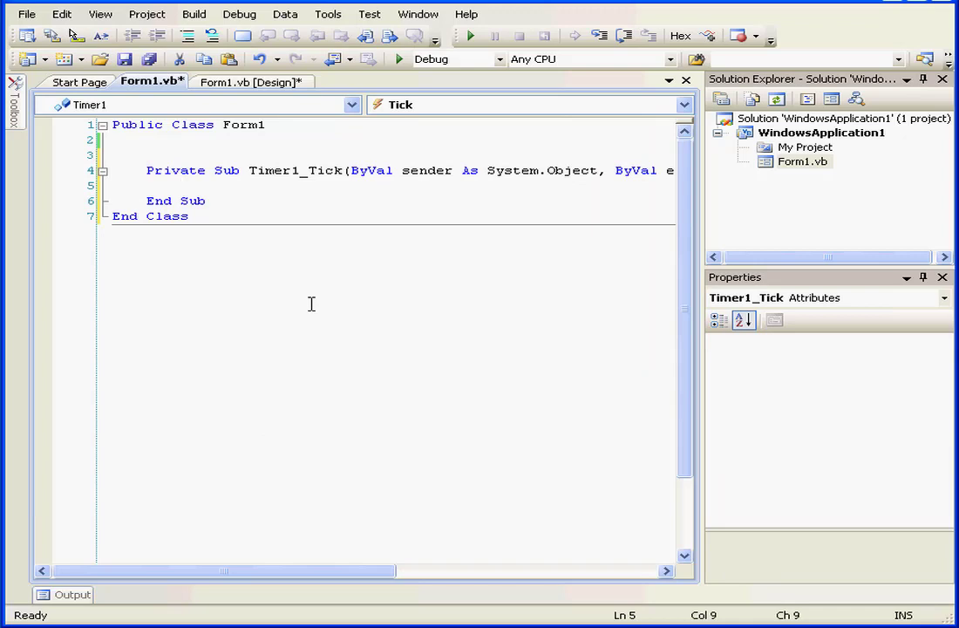
type("ms")
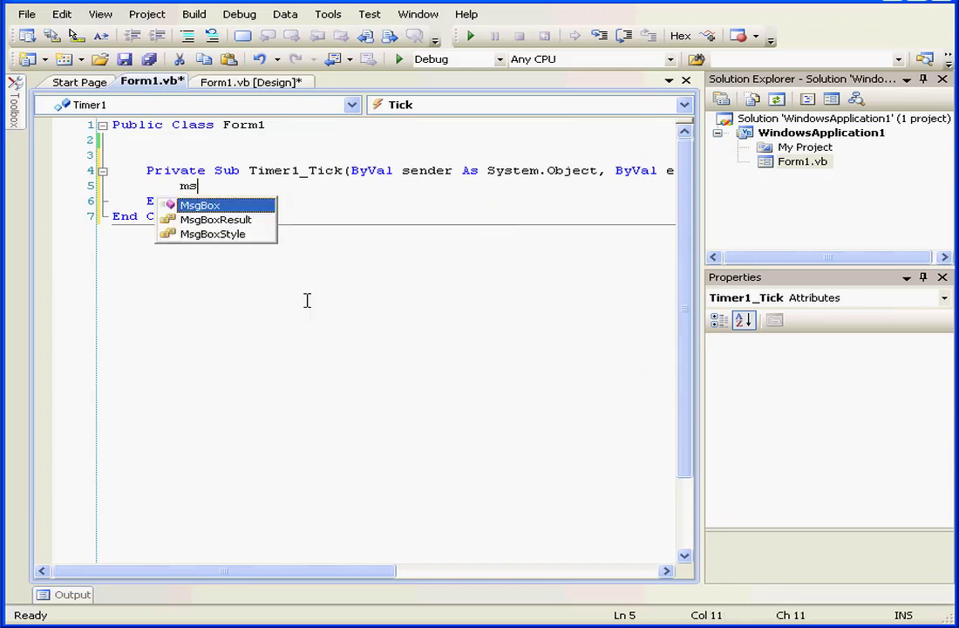
type("box")
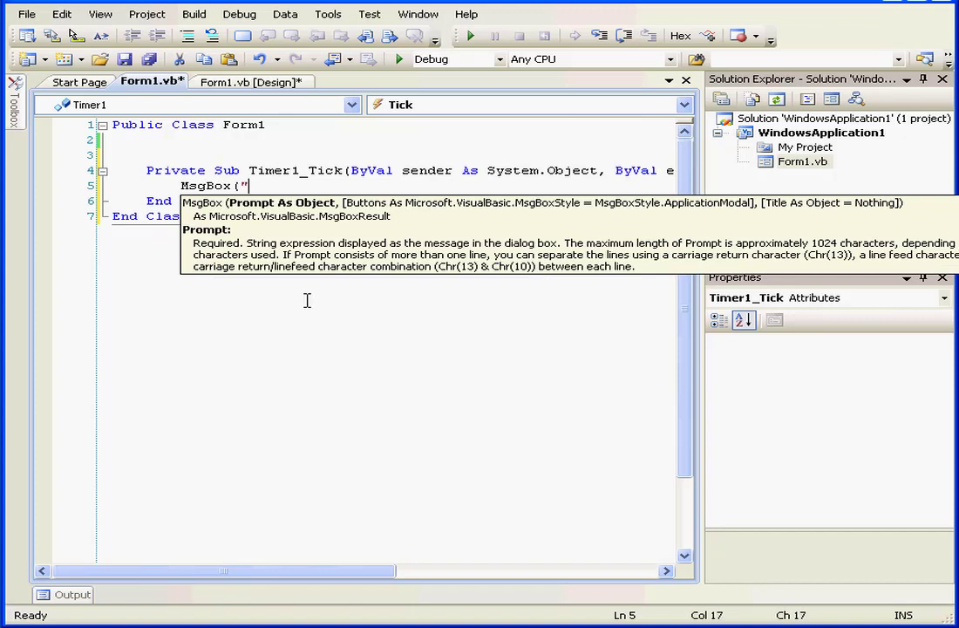
type("Yo")
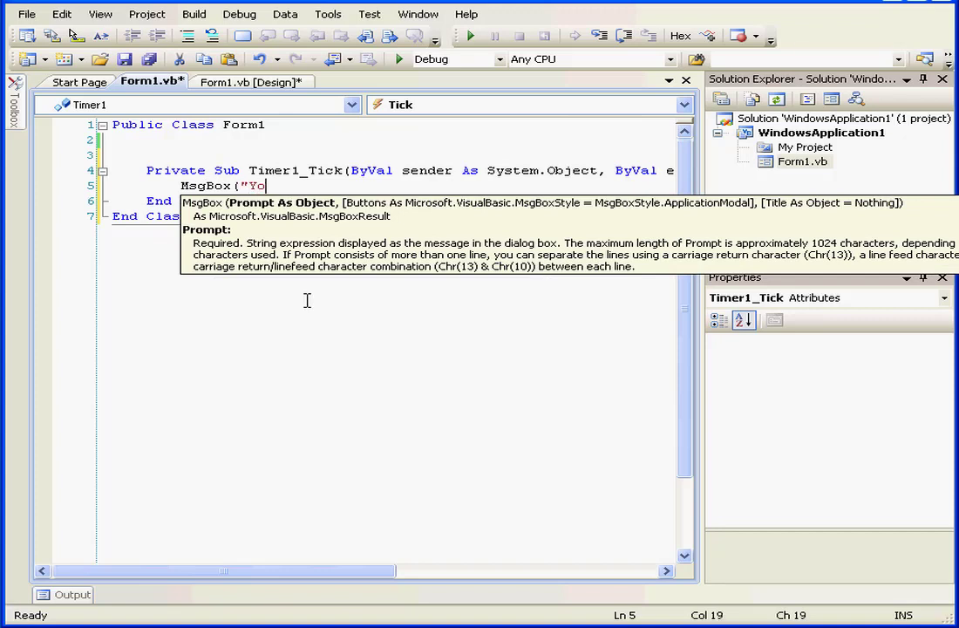
type("ure out")
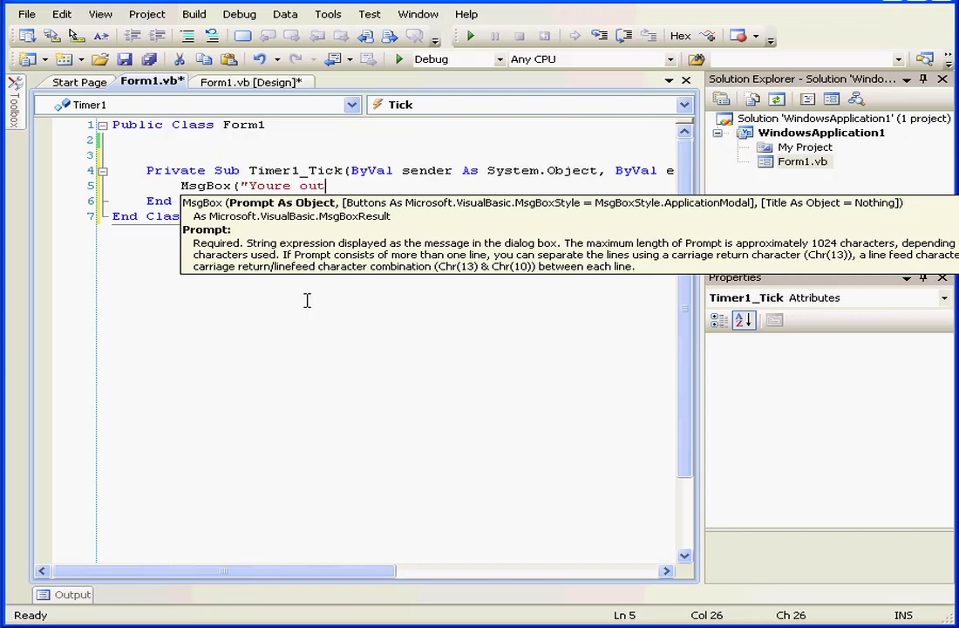
type("of")
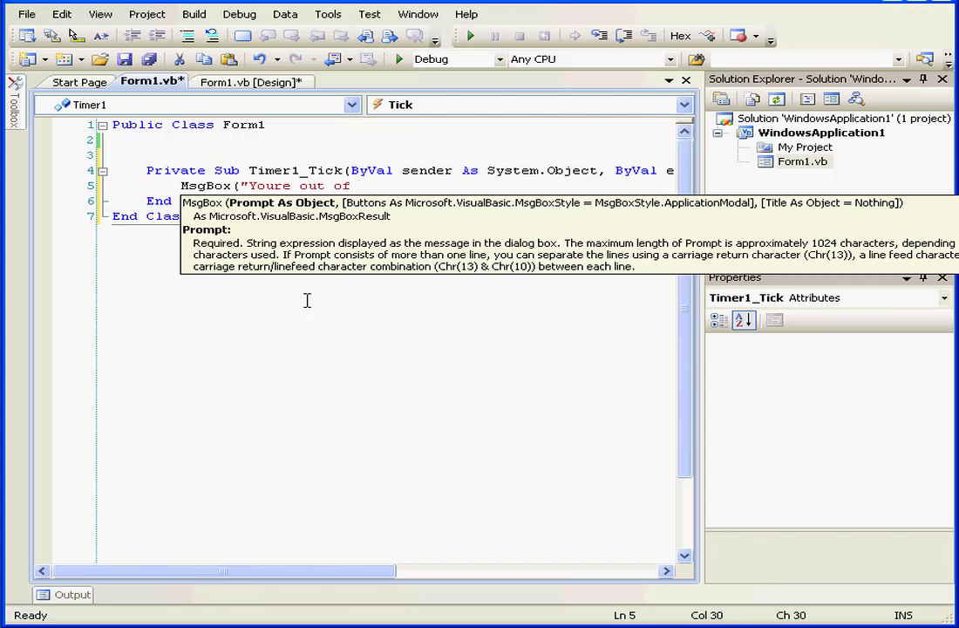
type("Tim")
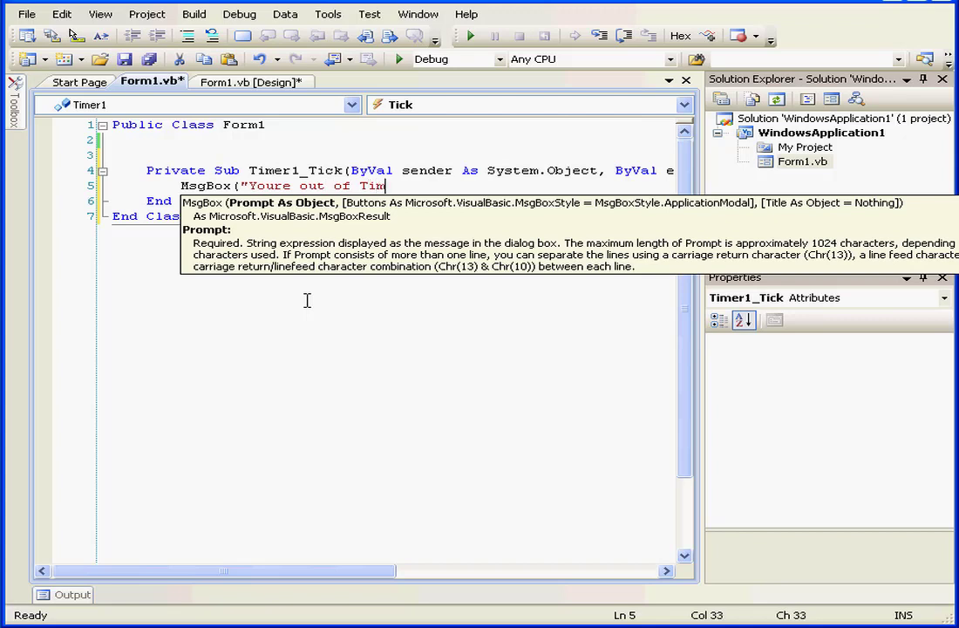
type("!\")")
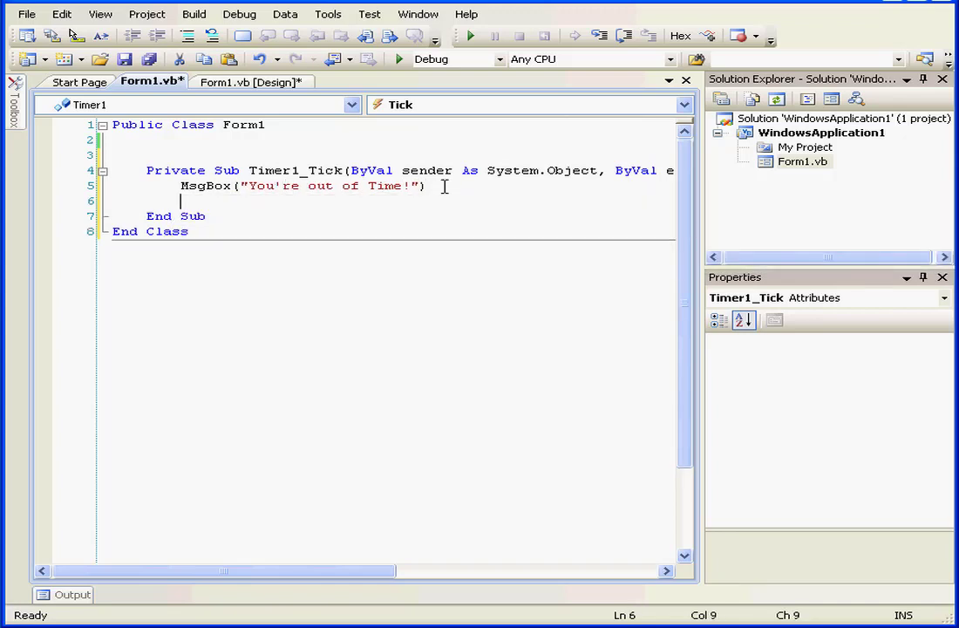
Step: Add txt1.Enabled = False and a btnNext.Enabled line to the Tick handler
type("txt1.")
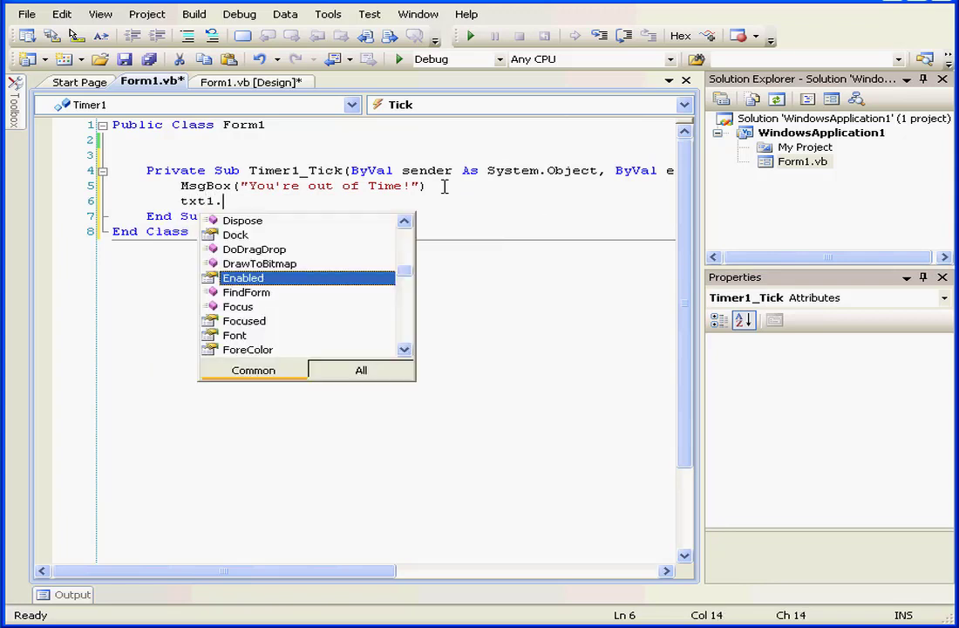
double_click(243, 277)
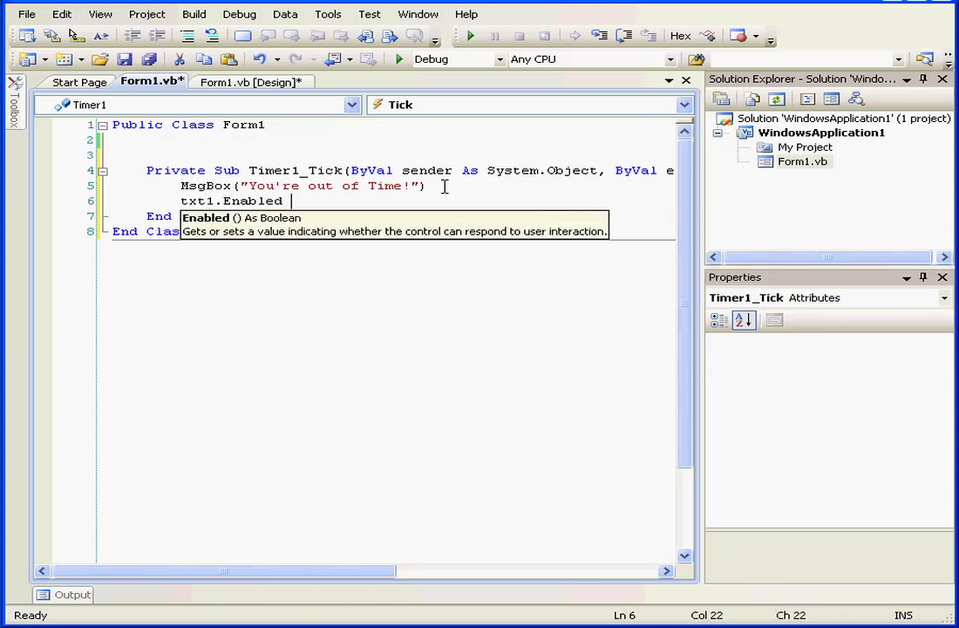
type("=")
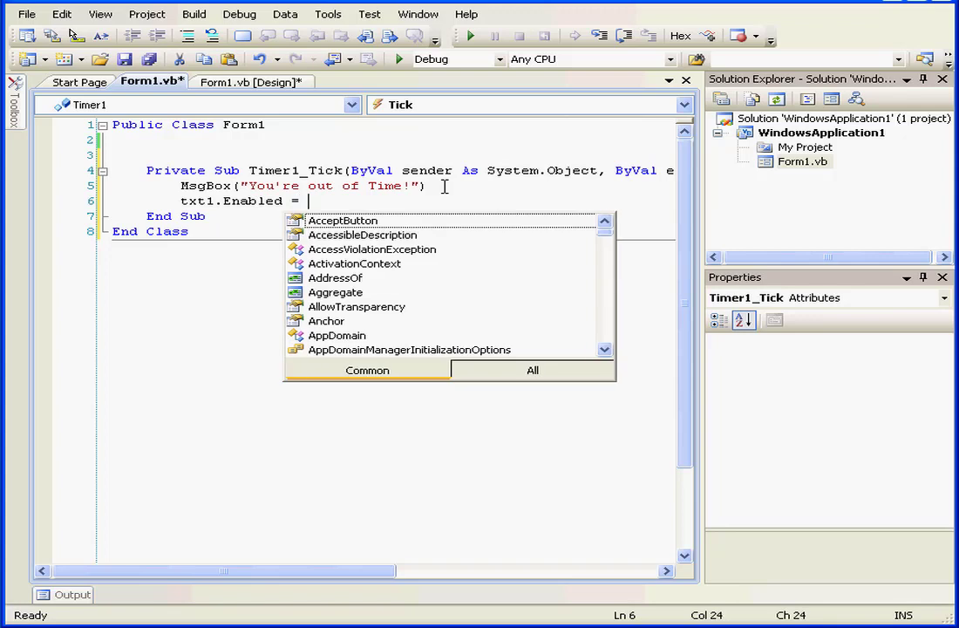
type("False")
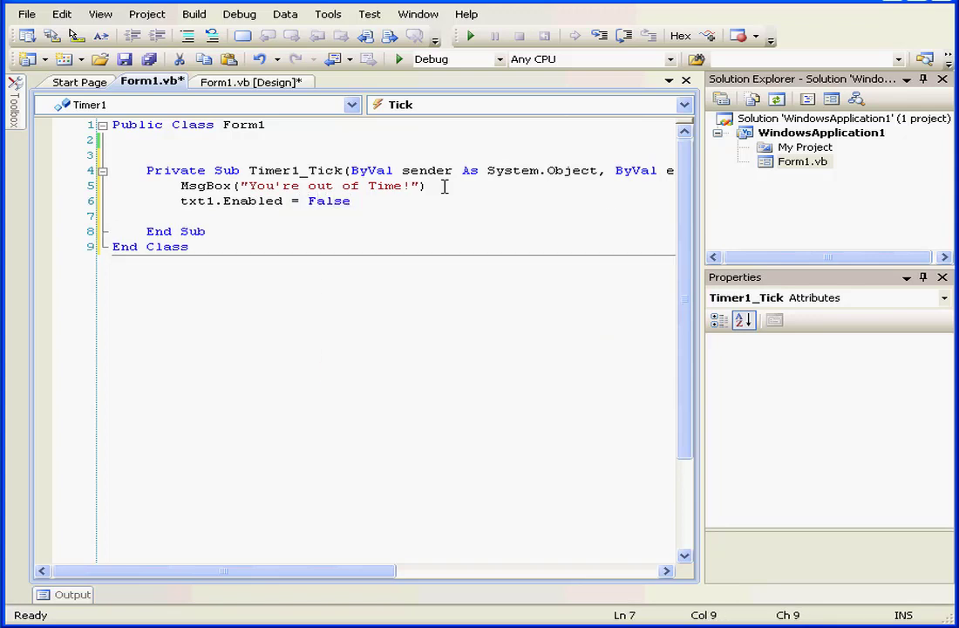
type("btn")
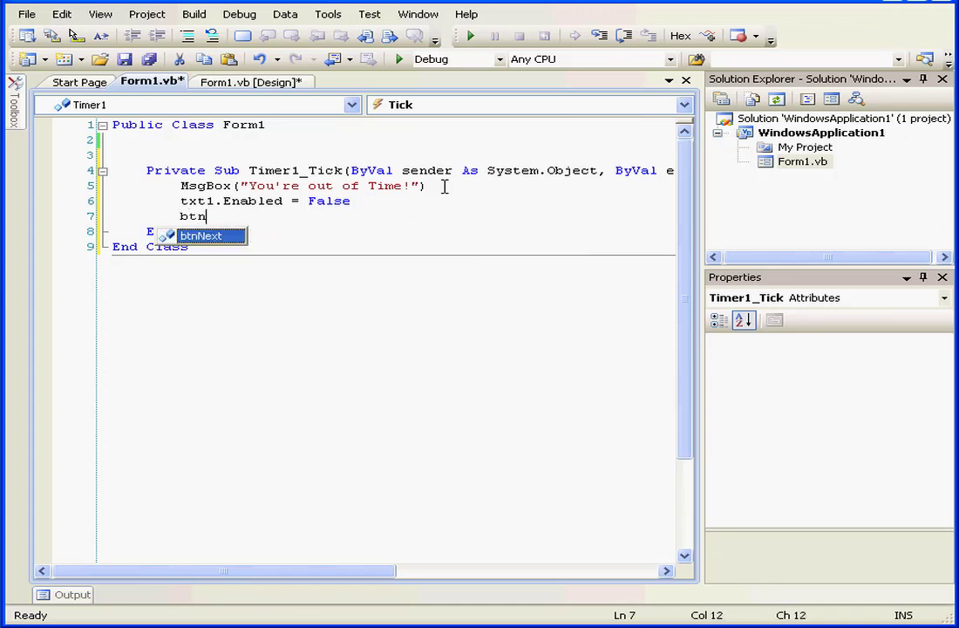
type("Ne")
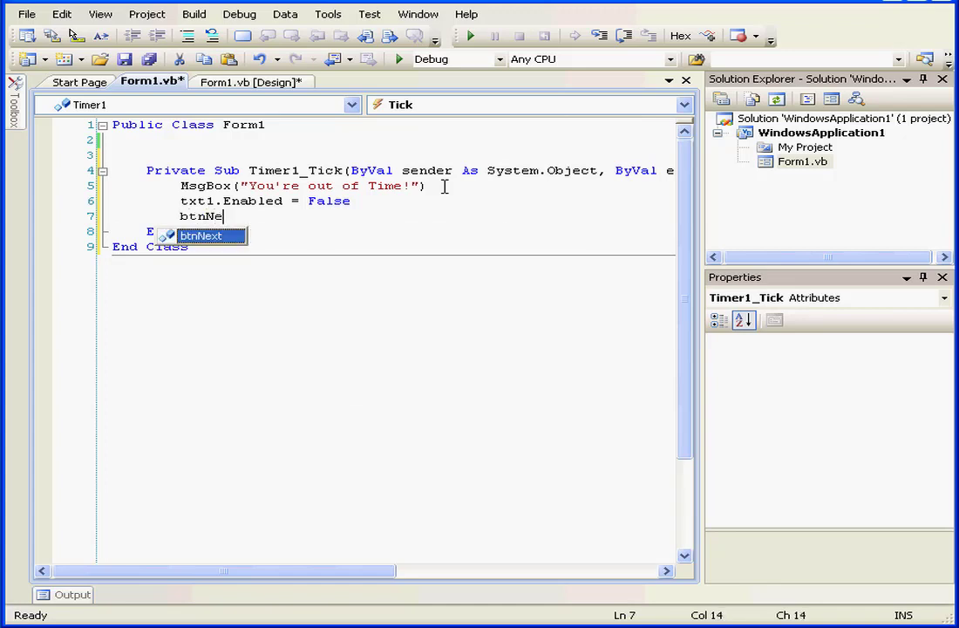
type("xt.e")
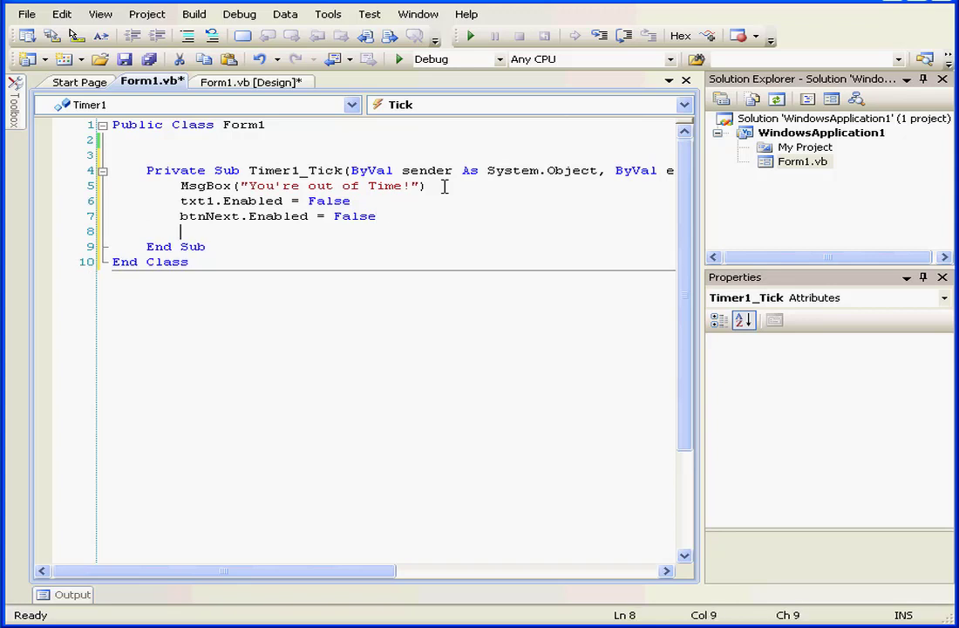
Step: Add Timer1.Enabled = False, correcting the misspelled timer name
type("tam")
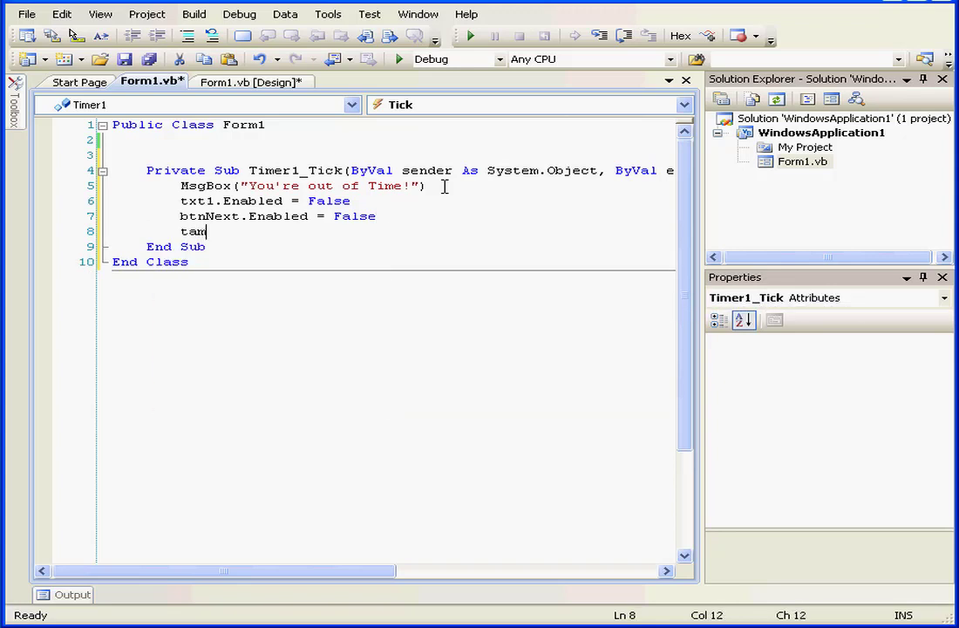
type("me1.")
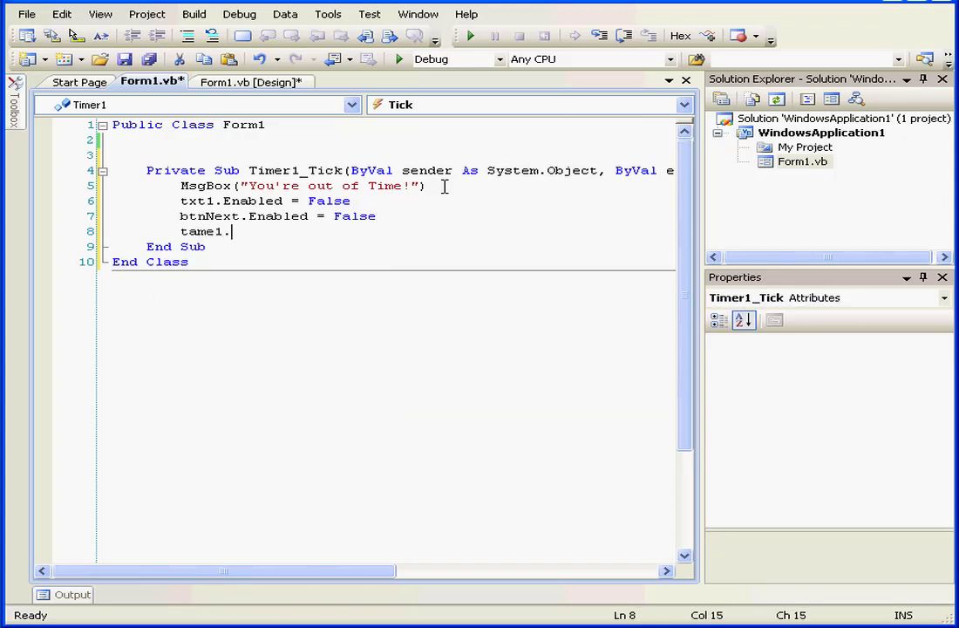
type("e")
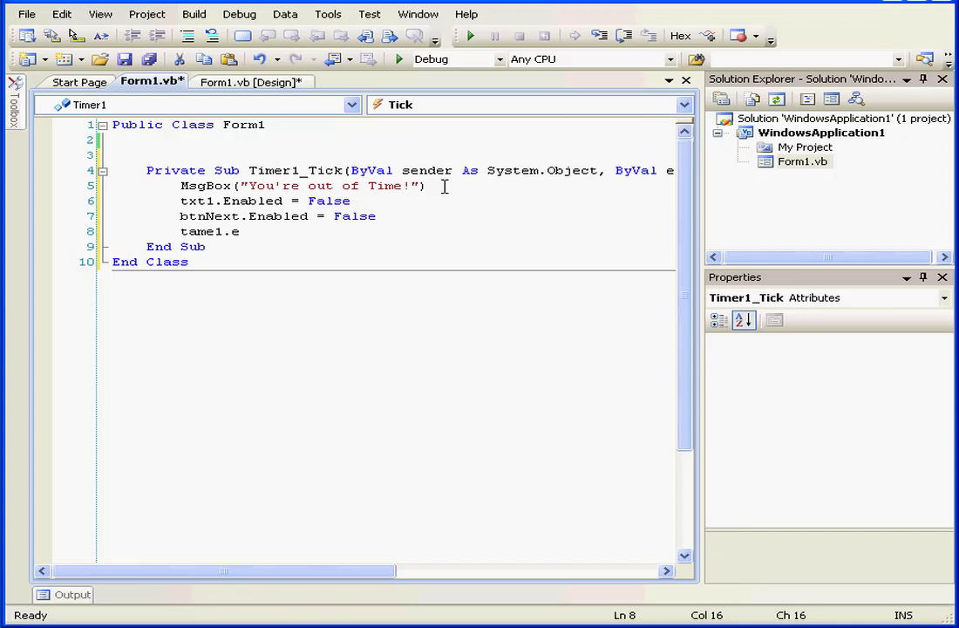
key("BackSpace")
type("r")
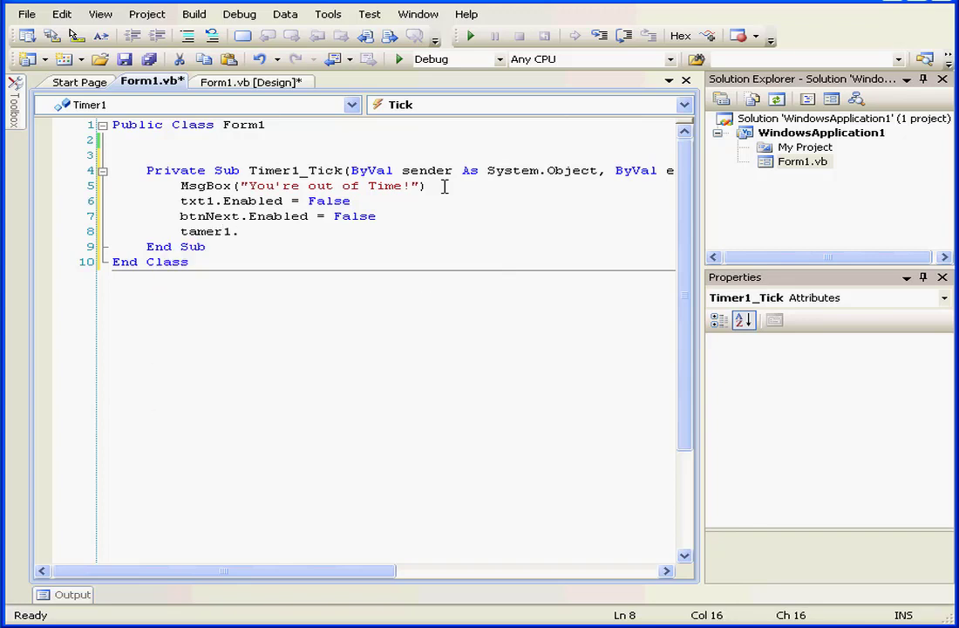
type(".")
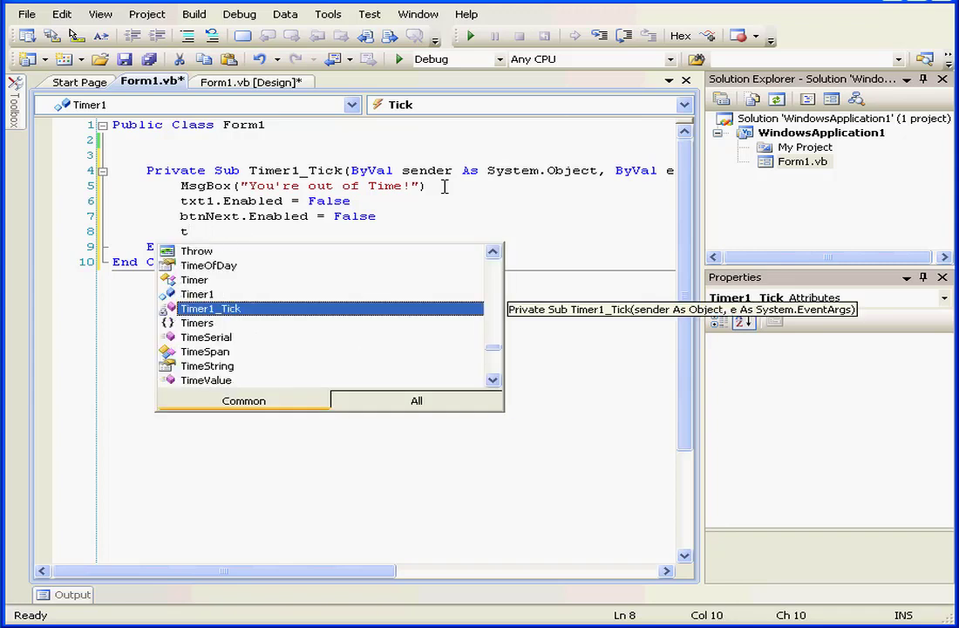
type("imer1.Enabled = false")
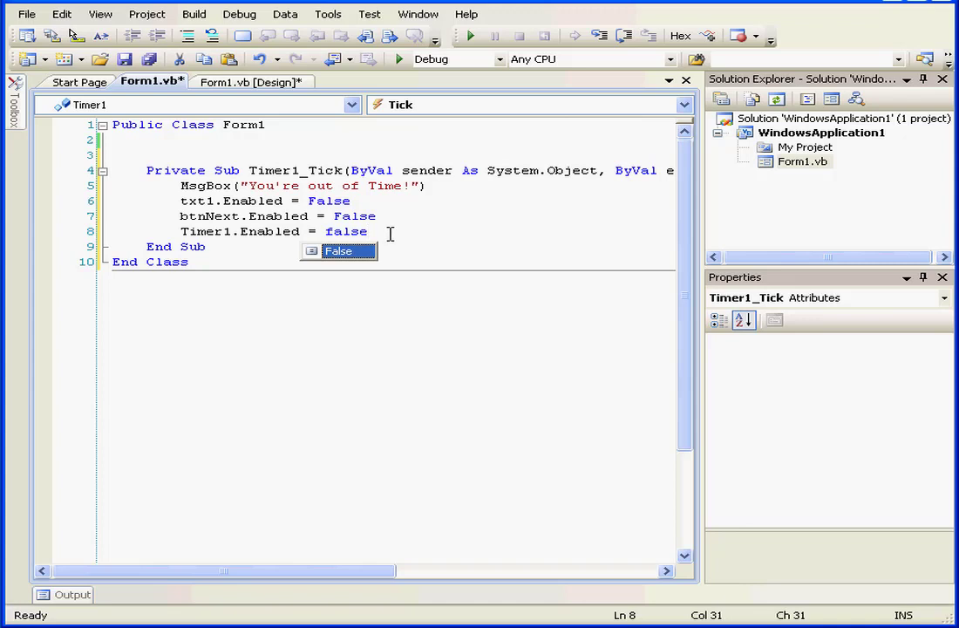
mouse_move(353, 125)
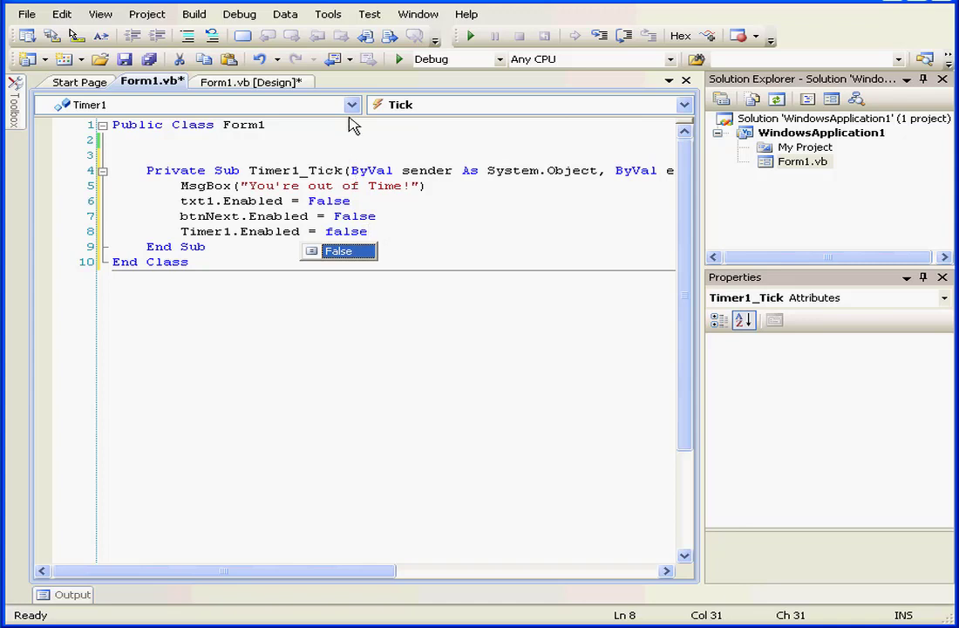
Step: Create the Button2_Click handler with txt1.Enabled = True
left_click(351, 105)
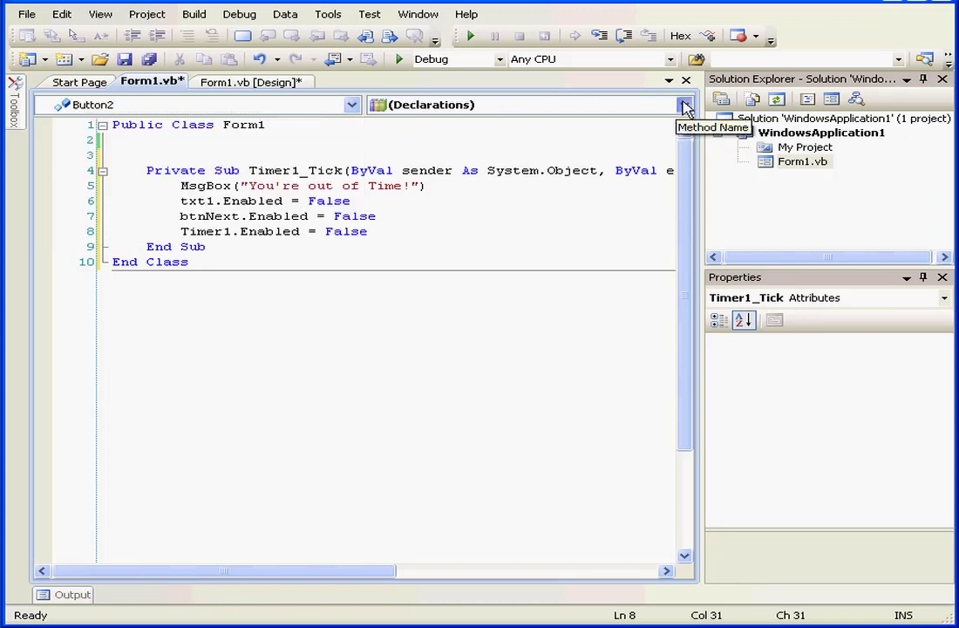
left_click(683, 104)
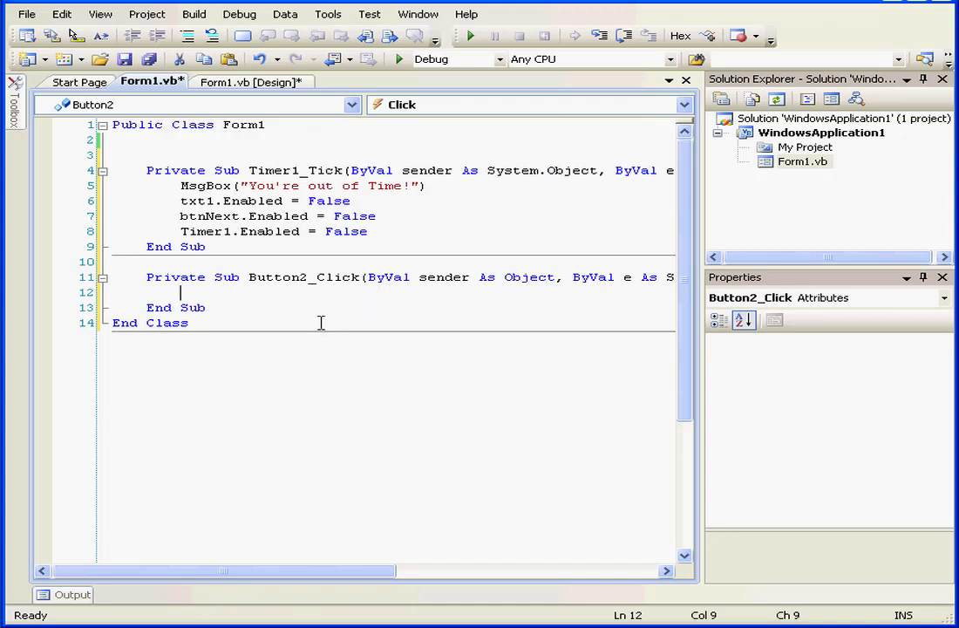
type("txt")
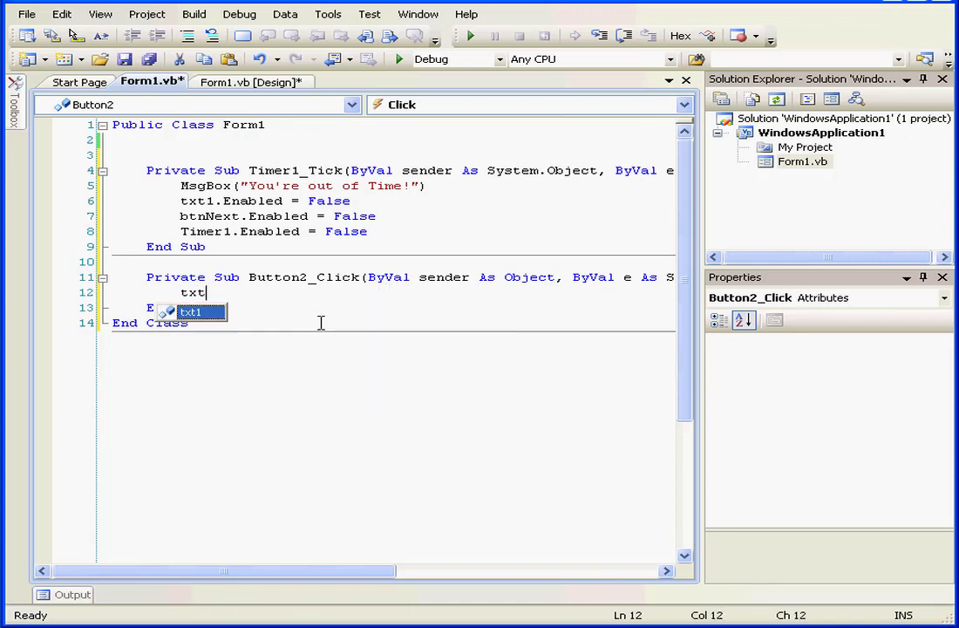
type("1")
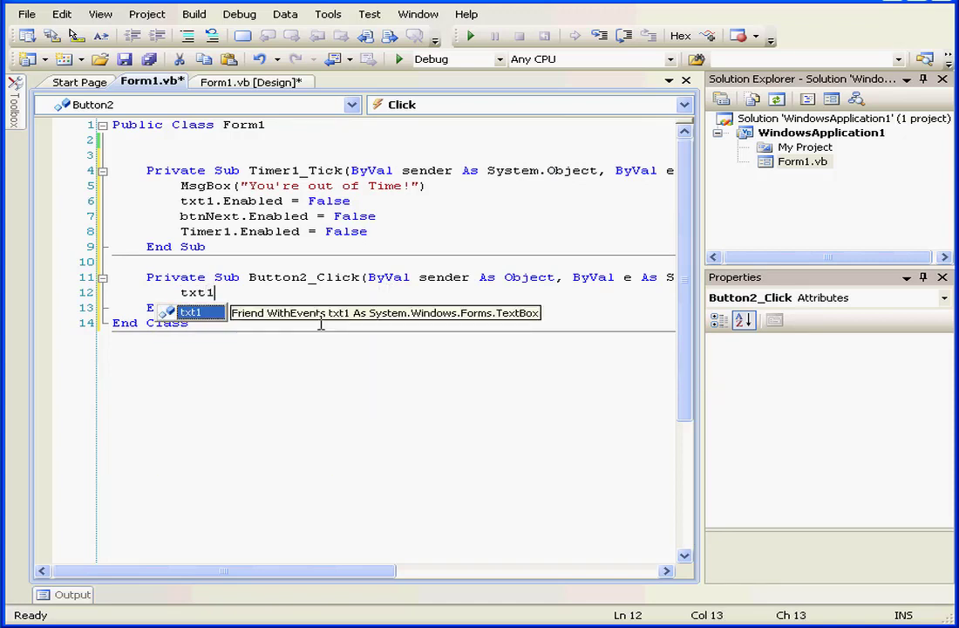
type(".e")
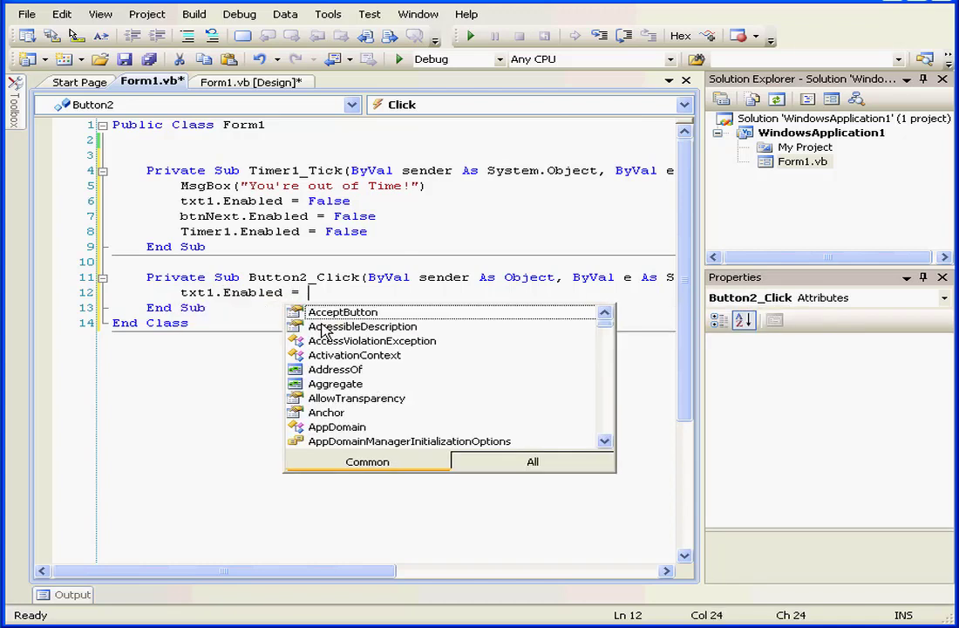
type("true")
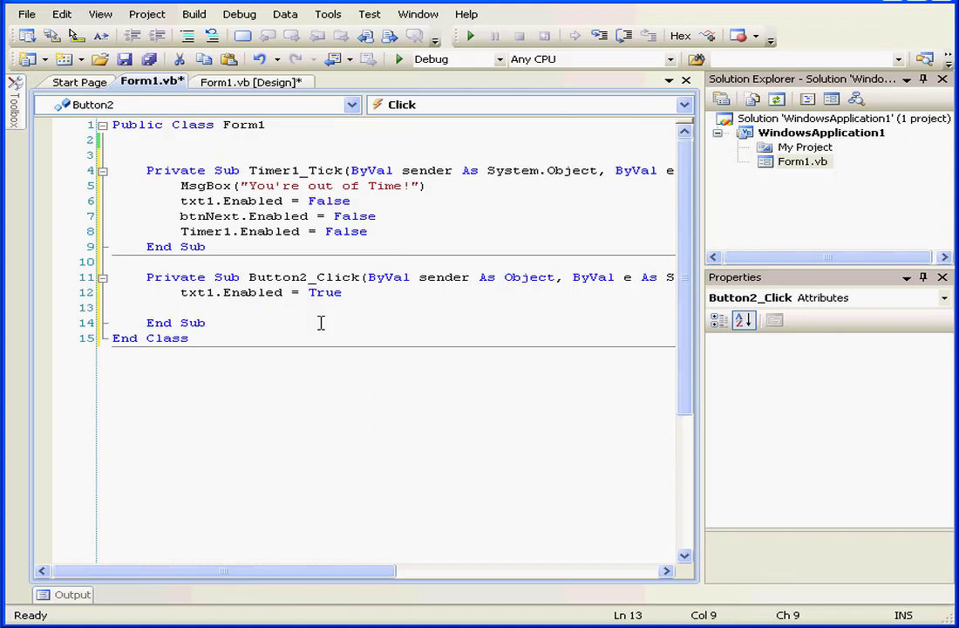
Step: Add btnNext.Enabled = True and a Timer1.Enabled line to the Reset handler
type("btnNext")
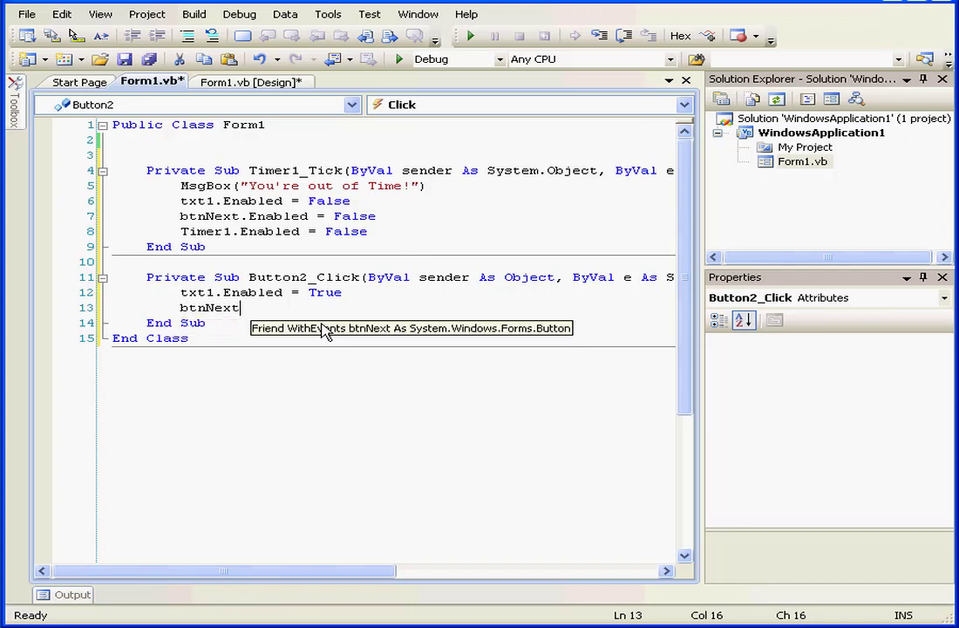
type(".Enabled =")
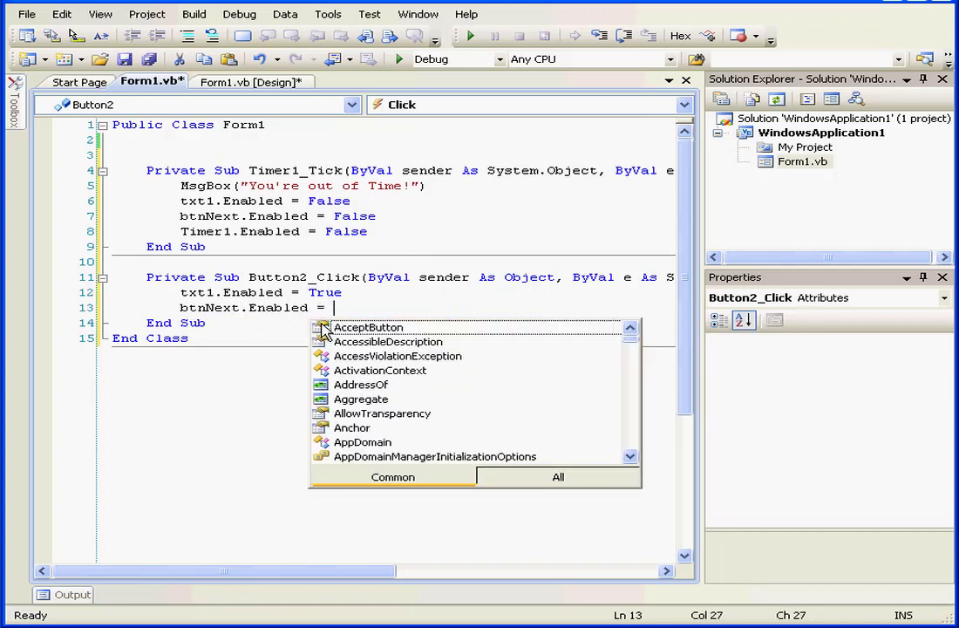
type("true")
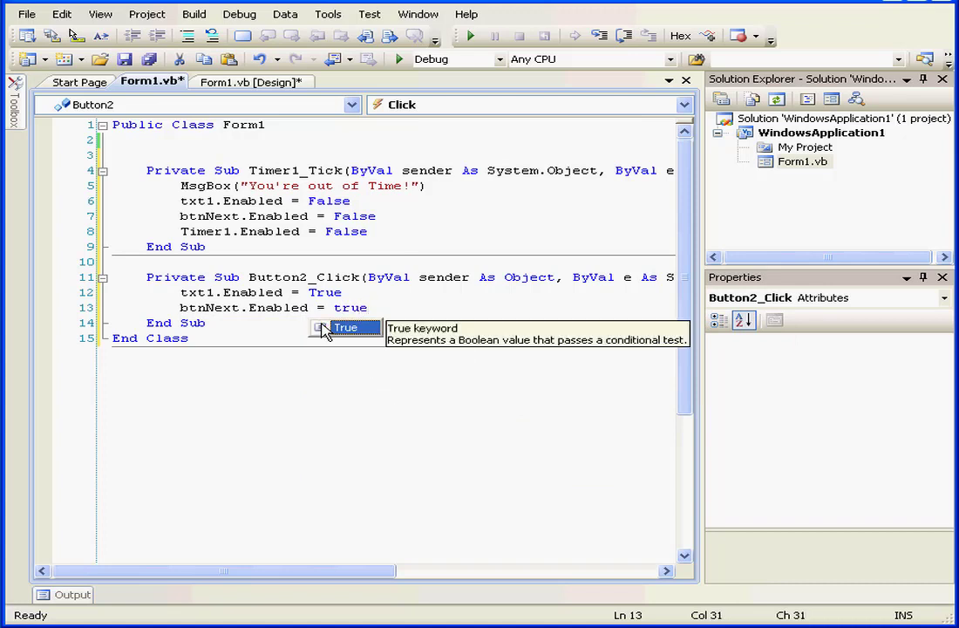
type("t")
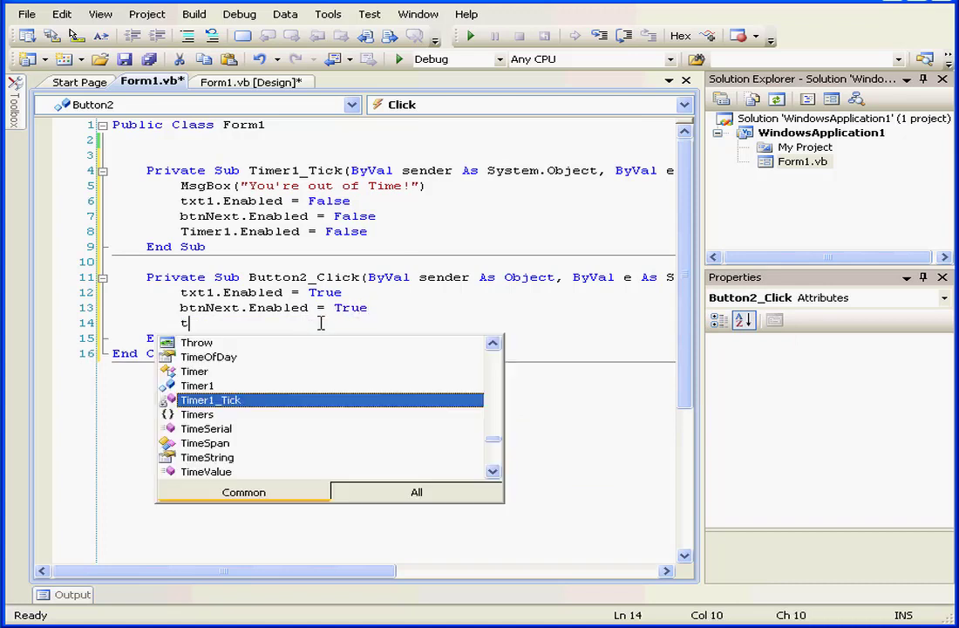
type("imer1.Enabled = tru")
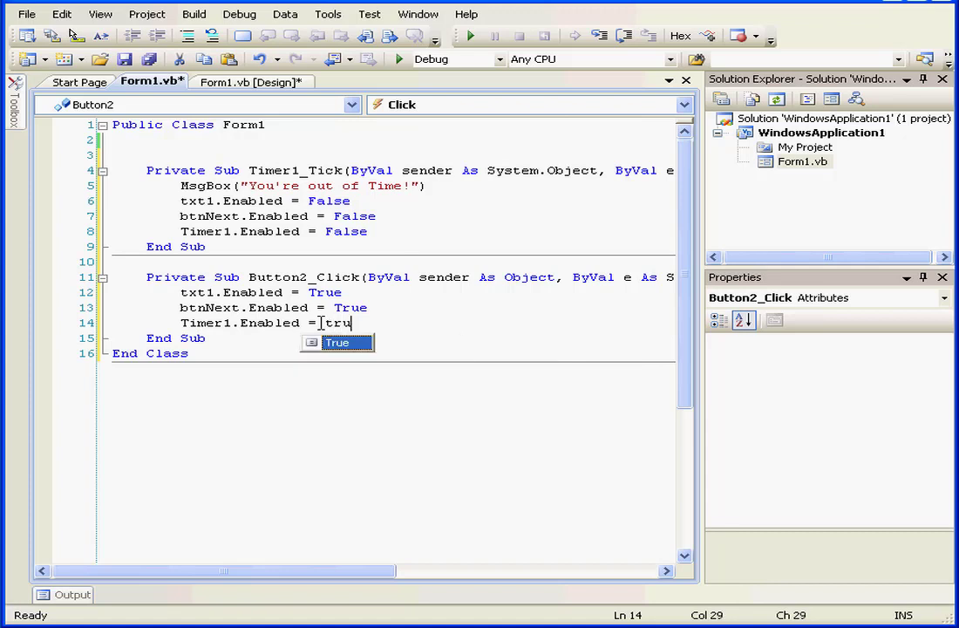
type("e")
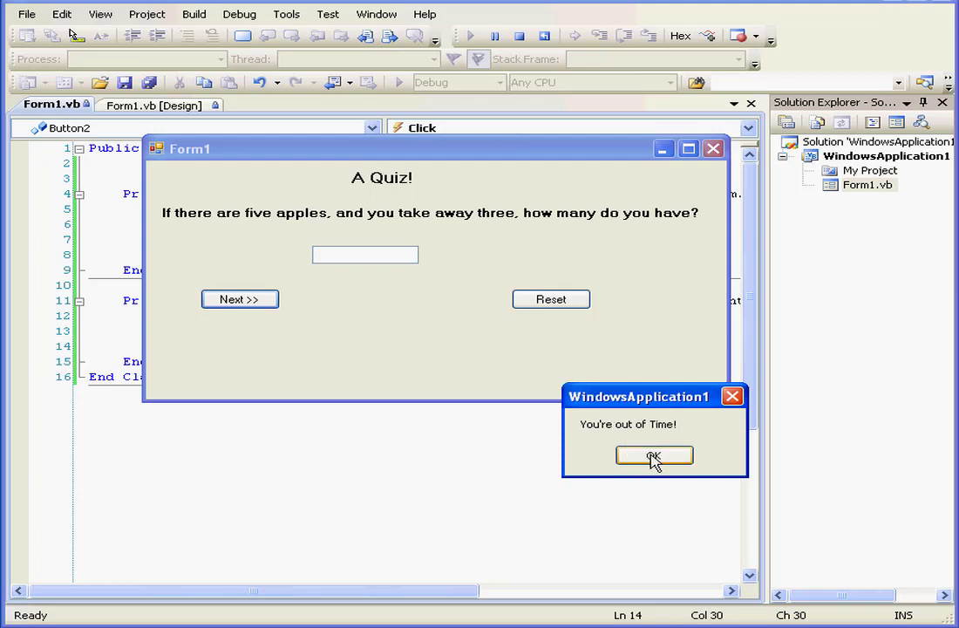
Step: Run the quiz and dismiss the 'You're out of Time!' message before and after Reset
left_click(654, 455)
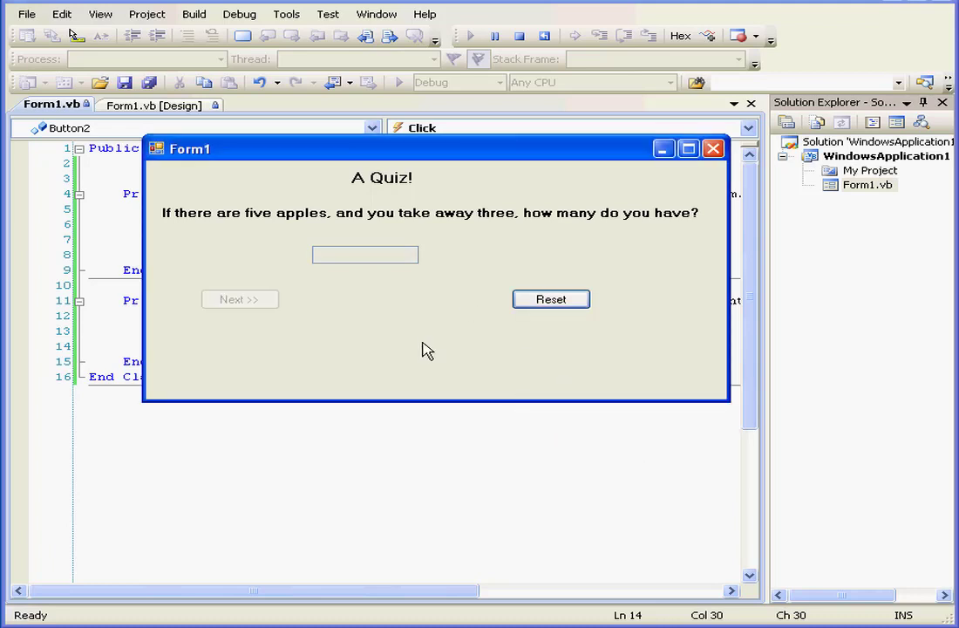
mouse_move(240, 299)
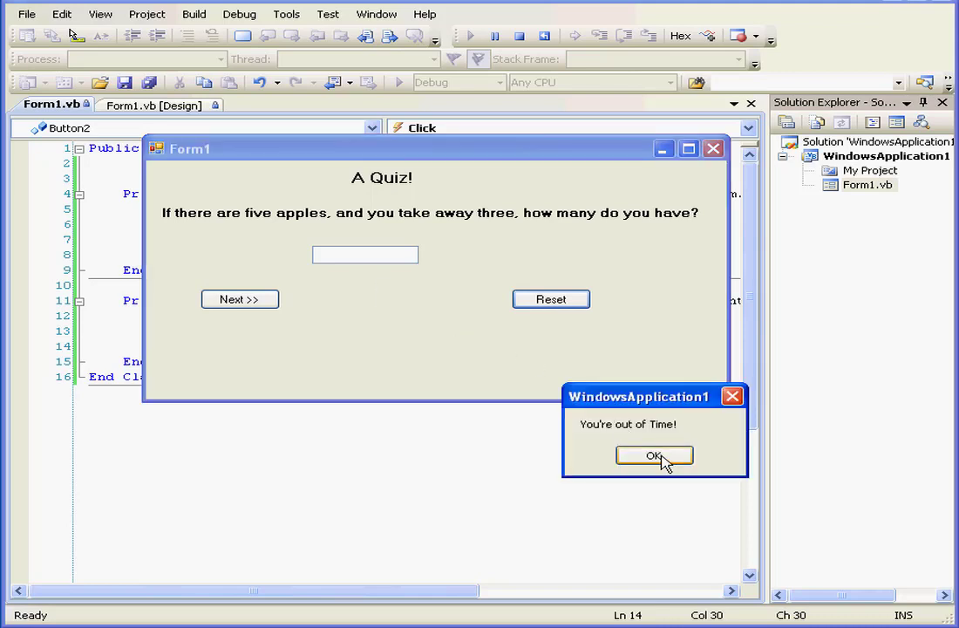
left_click(654, 455)
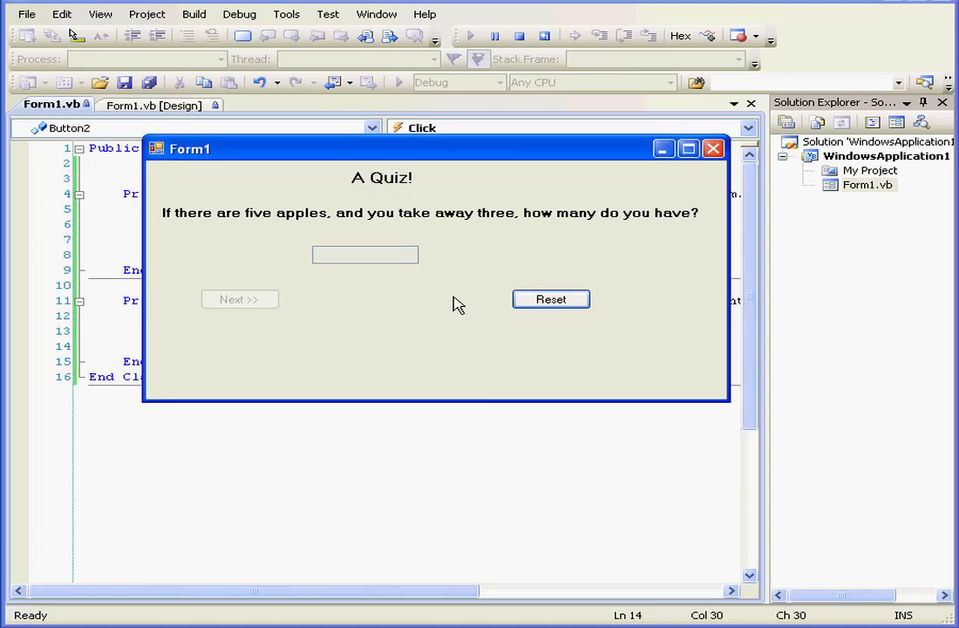